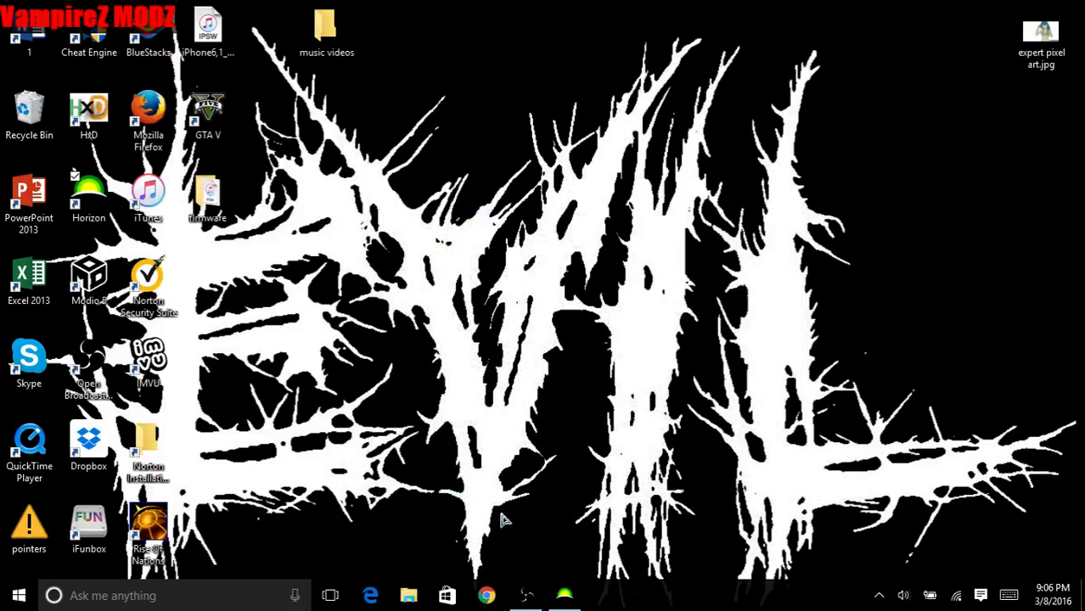
mouse_move(533, 406)
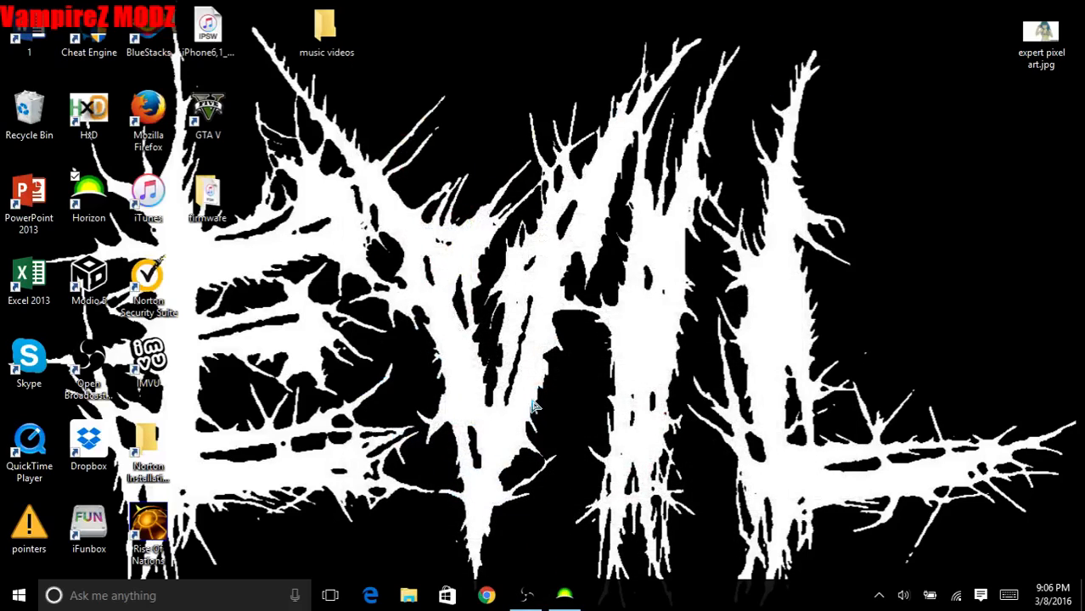
mouse_move(564, 592)
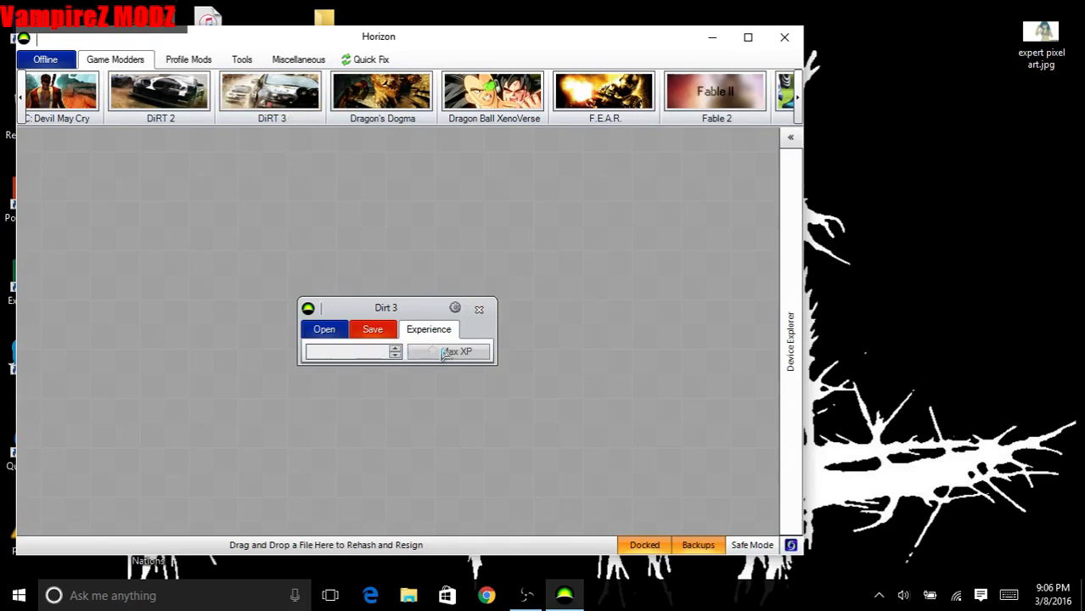
Step: Swap the DiRT 3 modder for the Saints Row: The Third modder
left_click(479, 308)
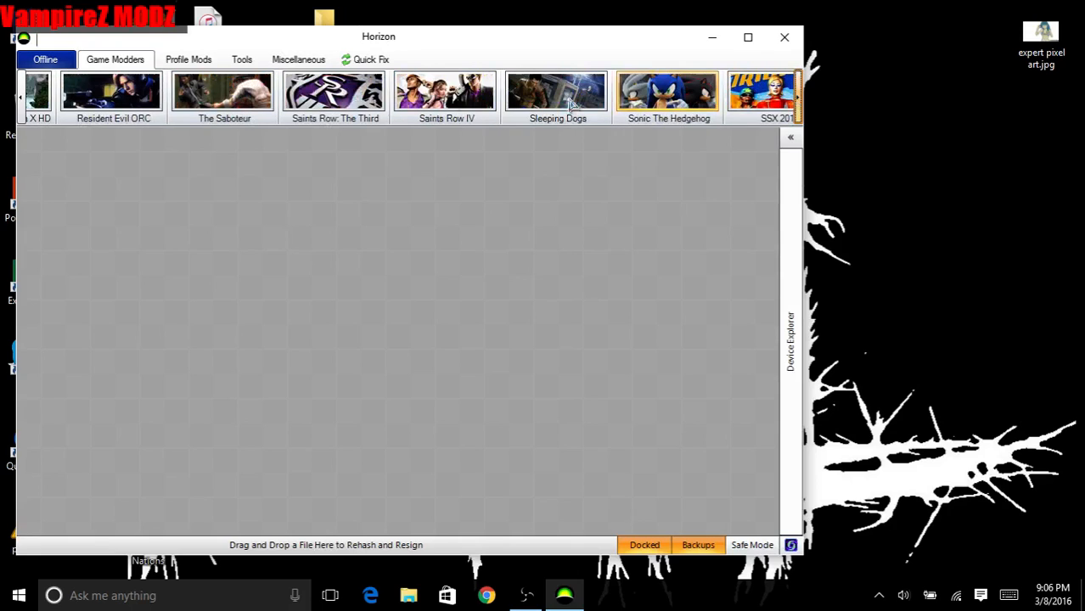
left_click(335, 92)
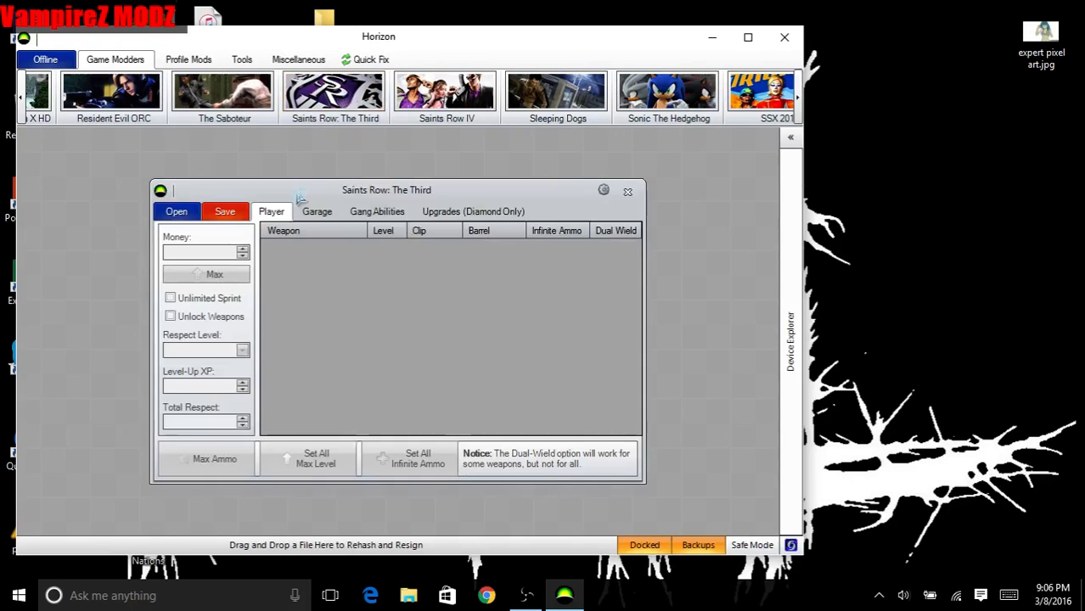
mouse_move(393, 495)
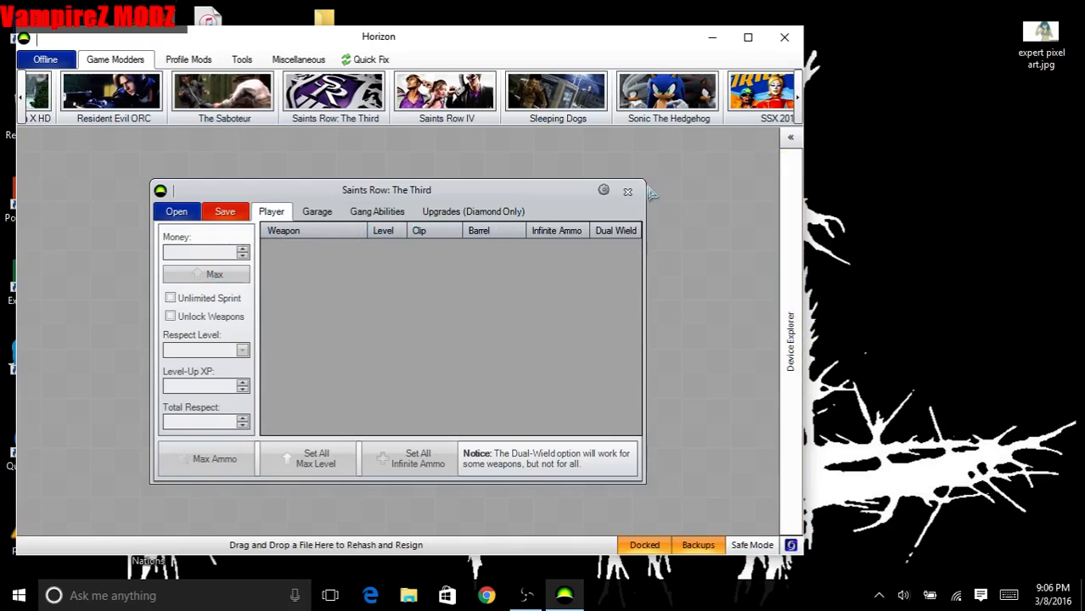
Step: Close the Saints Row: The Third window and hide the Device Explorer panel
left_click(627, 191)
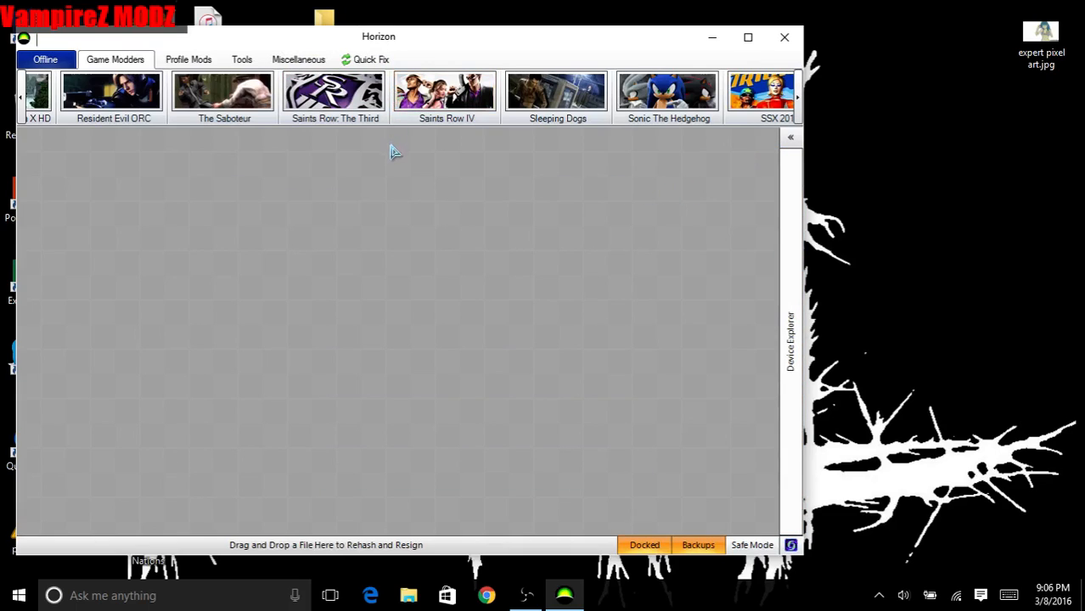
mouse_move(456, 123)
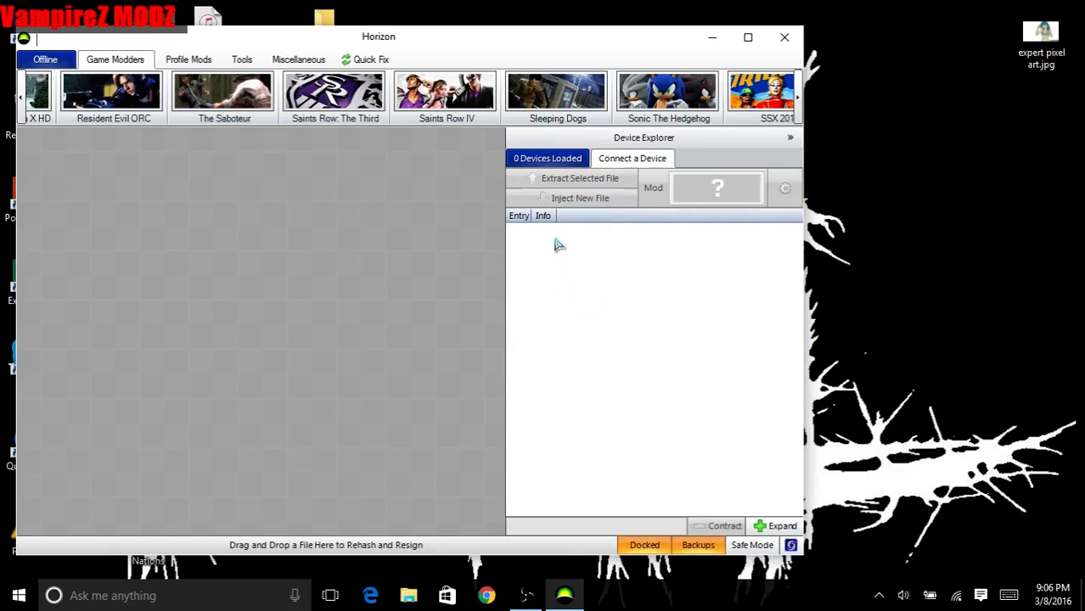
mouse_move(553, 286)
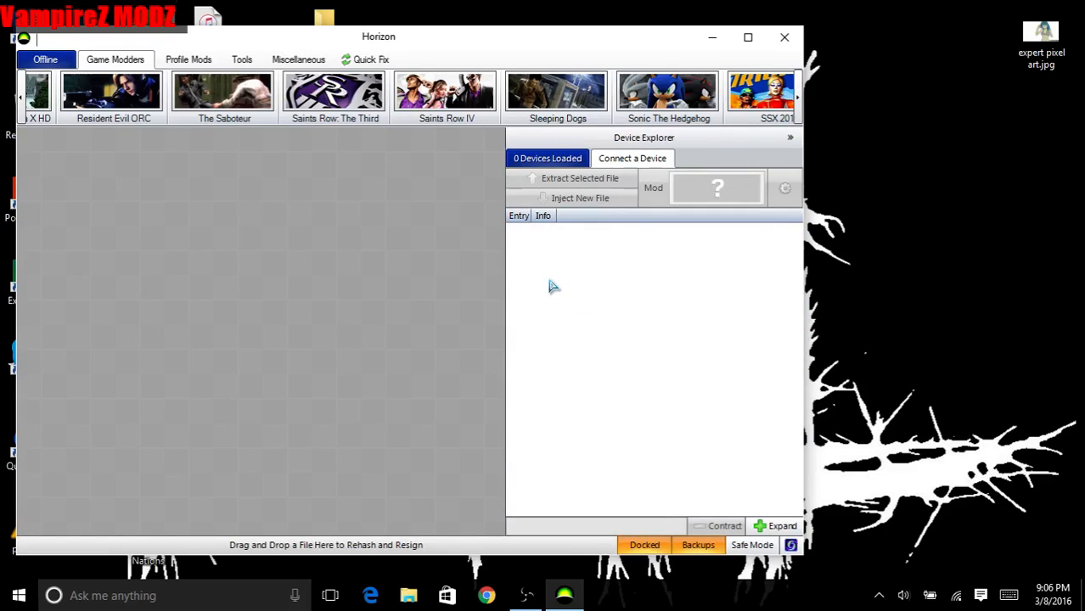
mouse_move(690, 190)
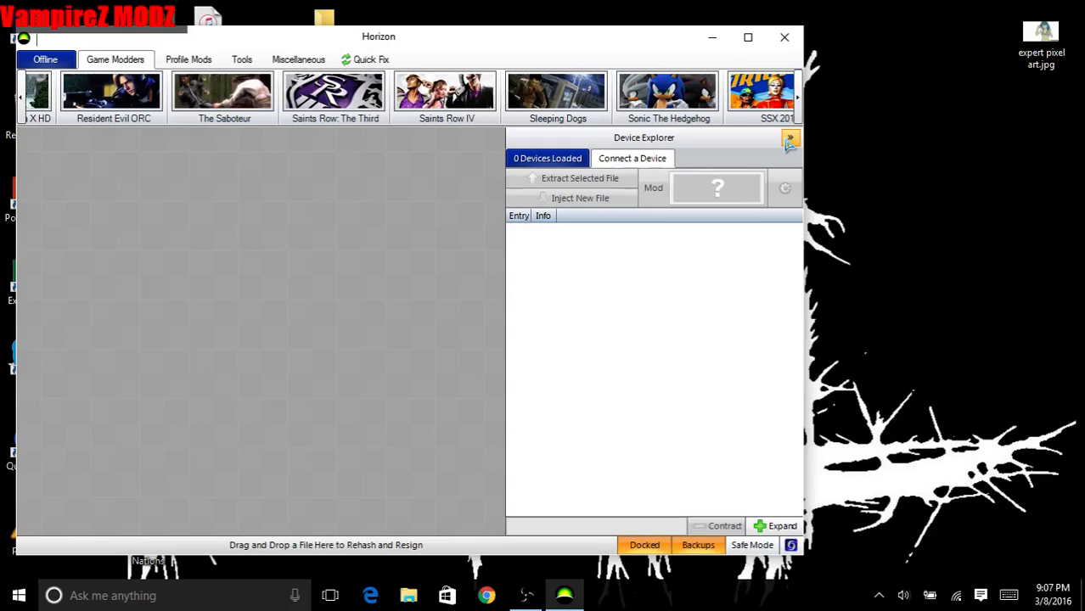
left_click(790, 137)
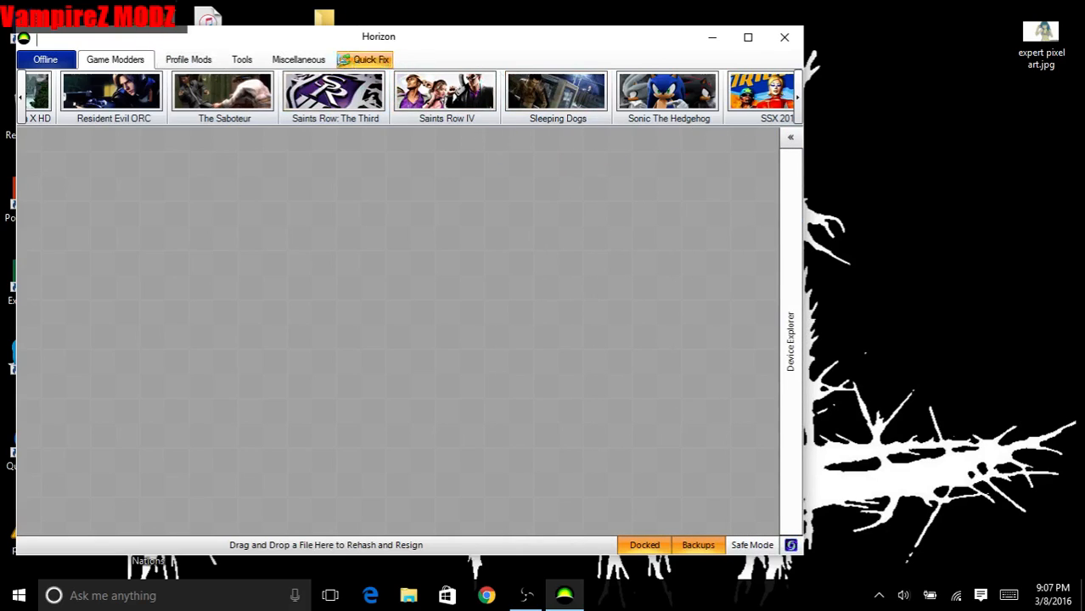
mouse_move(188, 59)
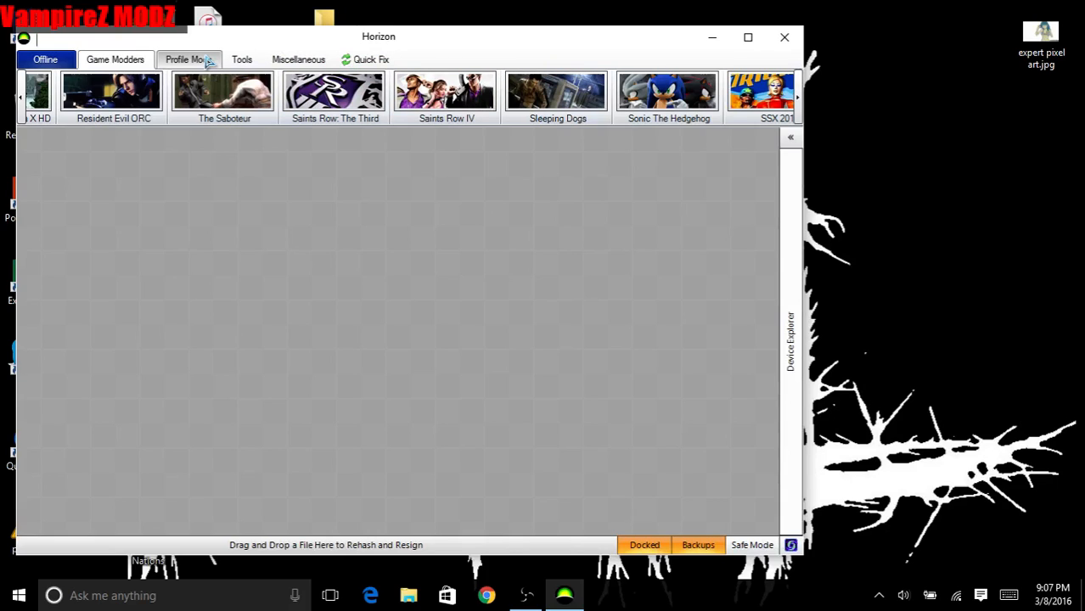
Step: Under Profile Mods, try the Account Editor, then open and move the Avatar Color Editor higher
left_click(188, 60)
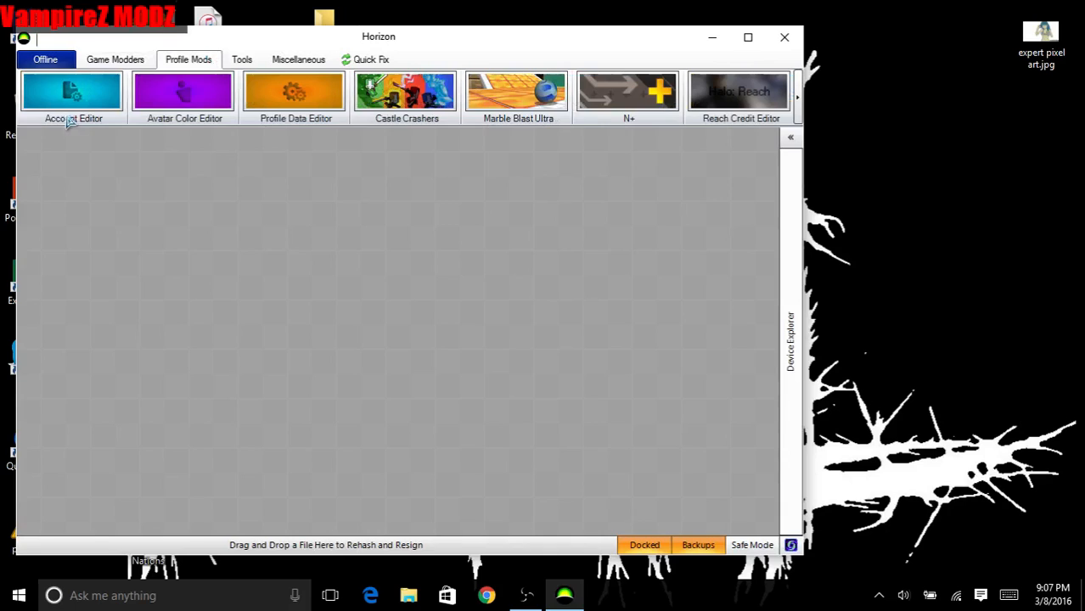
left_click(73, 94)
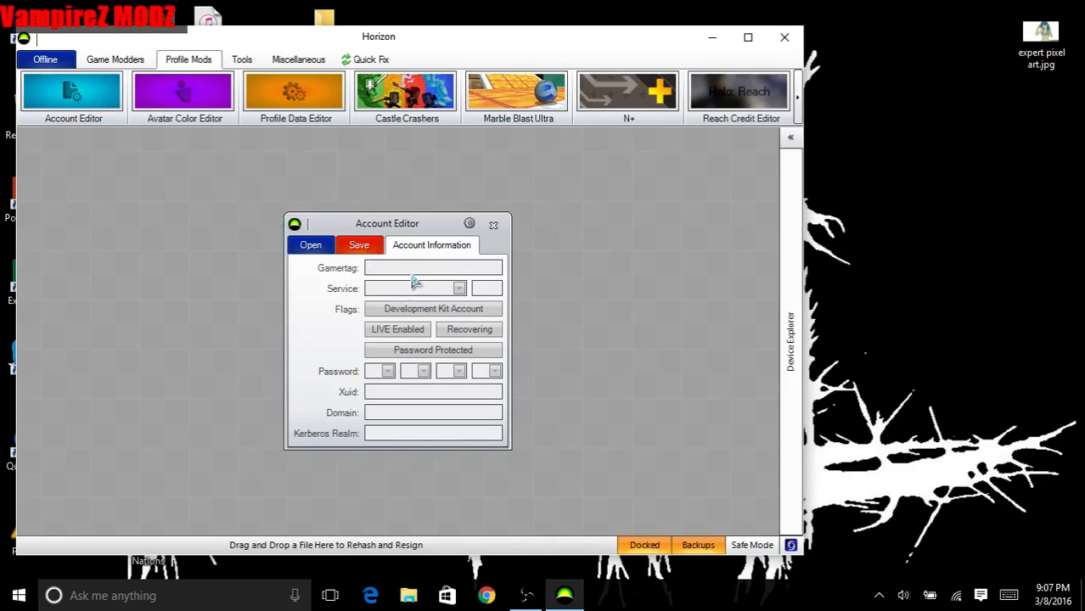
mouse_move(427, 276)
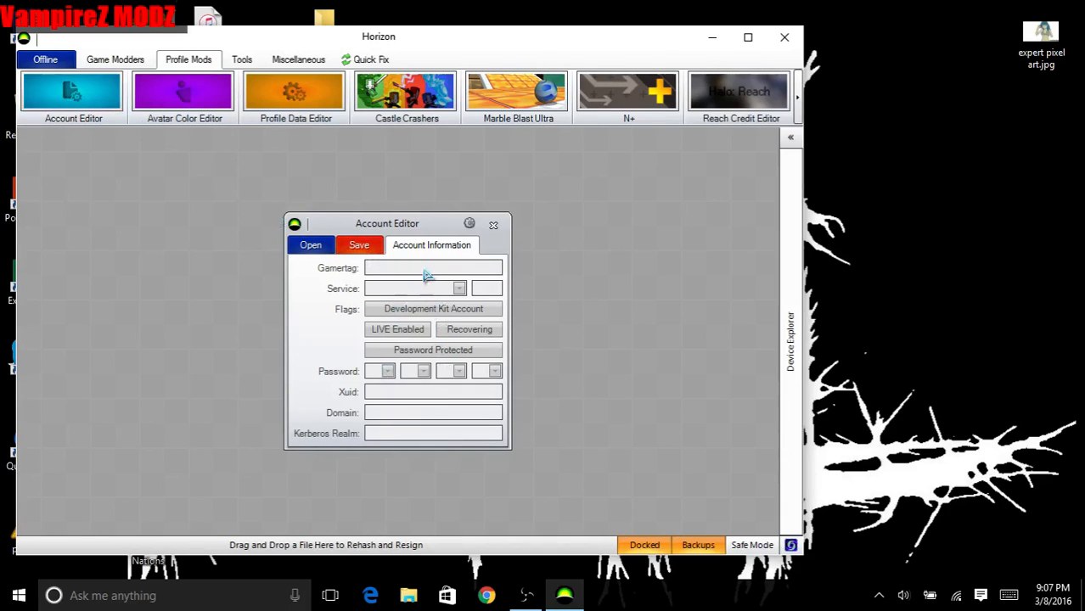
mouse_move(363, 309)
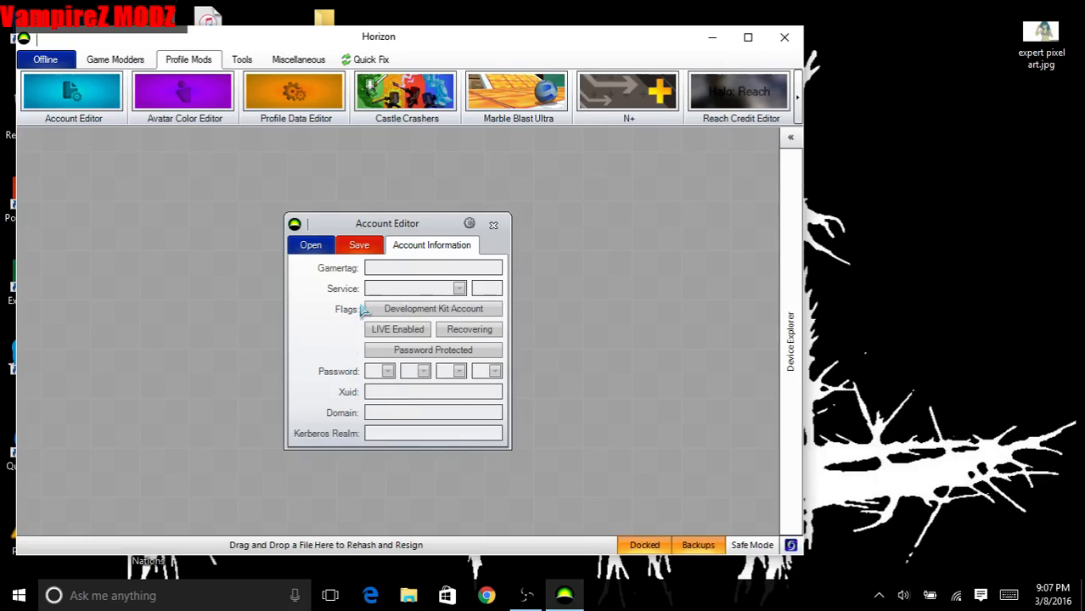
mouse_move(509, 206)
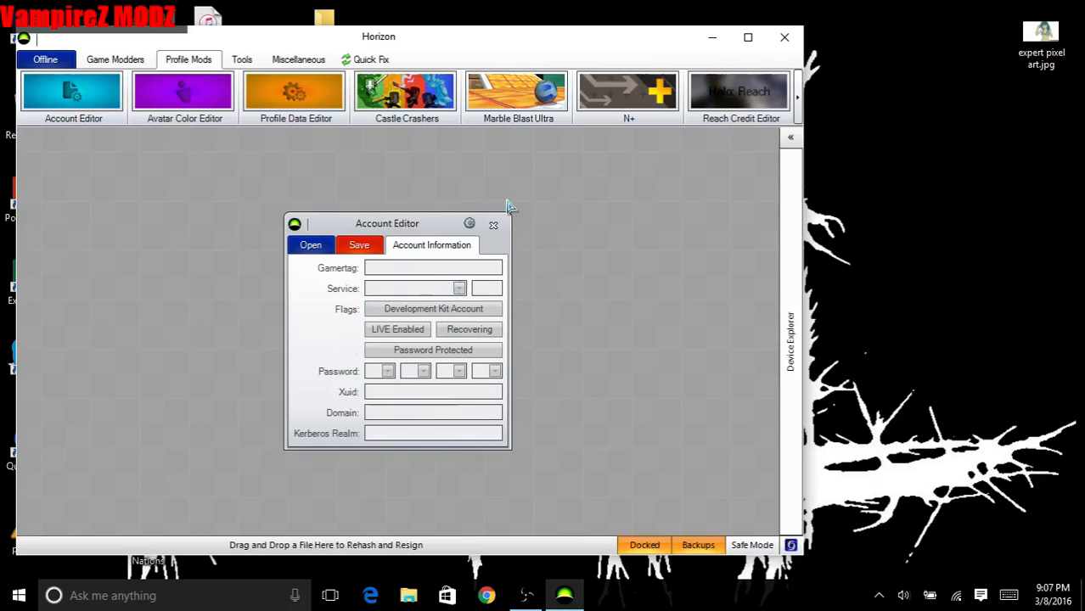
left_click(184, 95)
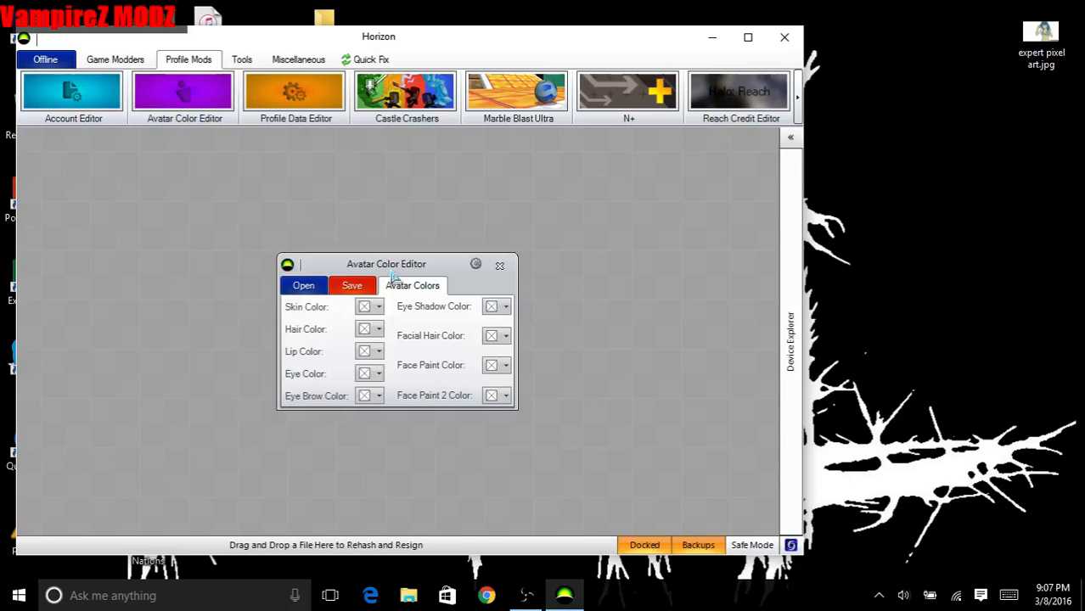
mouse_move(357, 246)
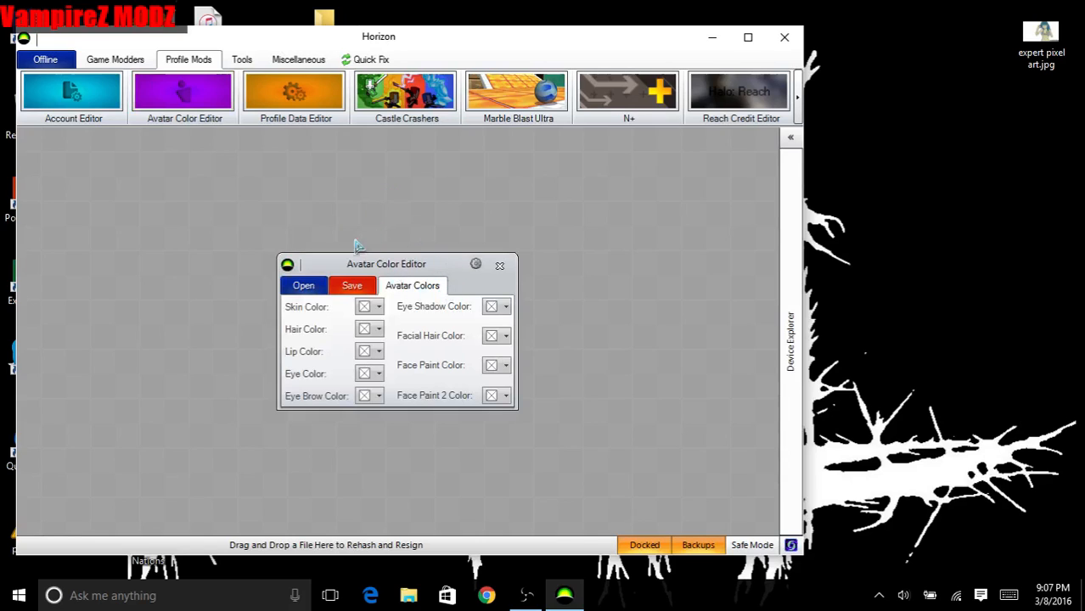
left_click_drag(386, 263, 413, 208)
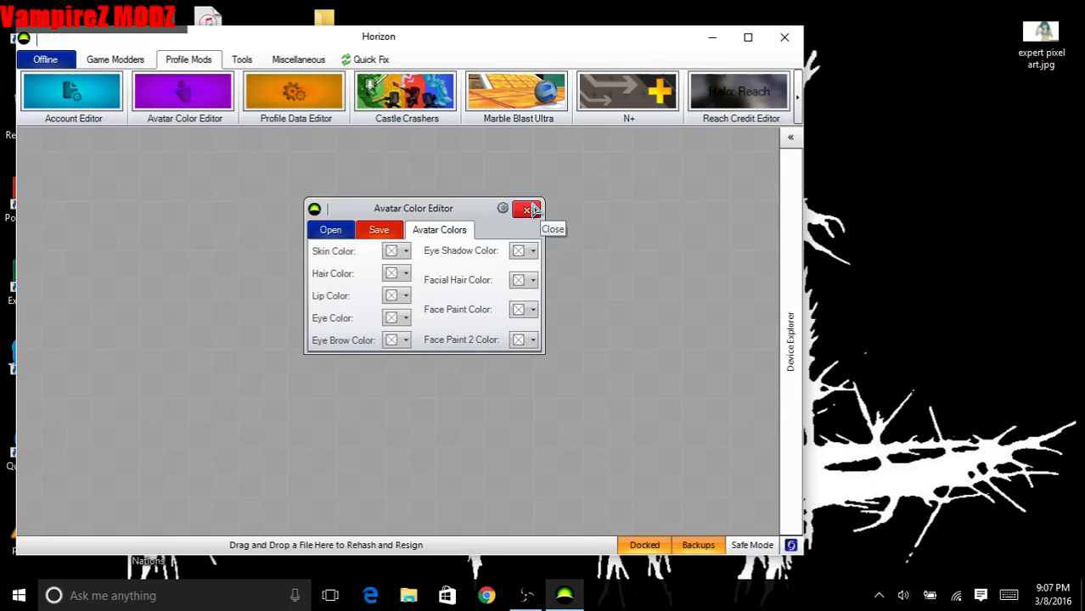
mouse_move(530, 225)
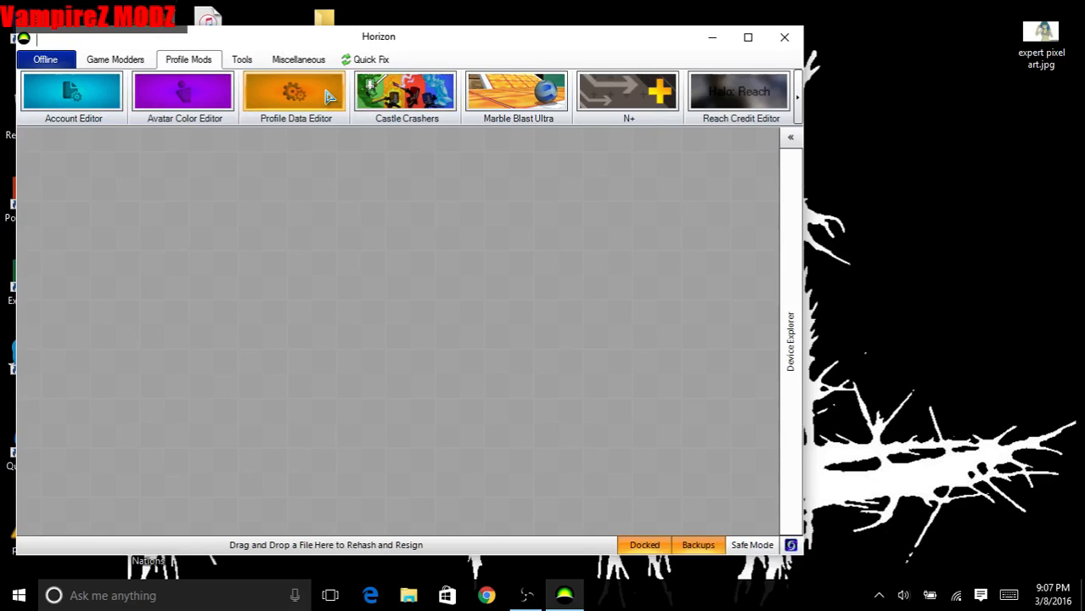
Step: Open the Profile Data Editor, view its crown options, then close it
left_click(296, 93)
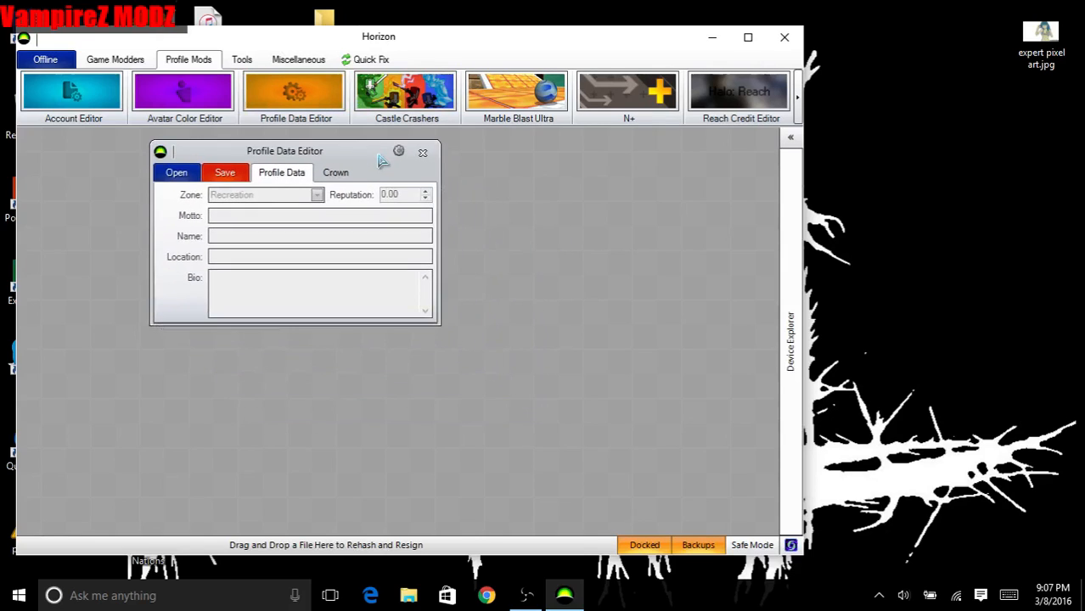
mouse_move(317, 195)
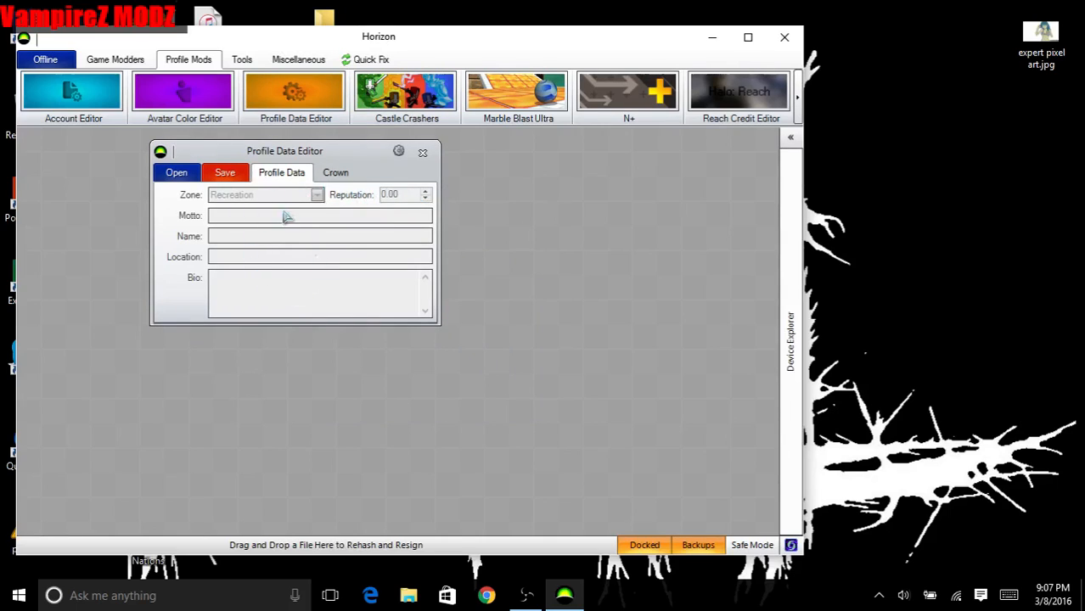
mouse_move(426, 196)
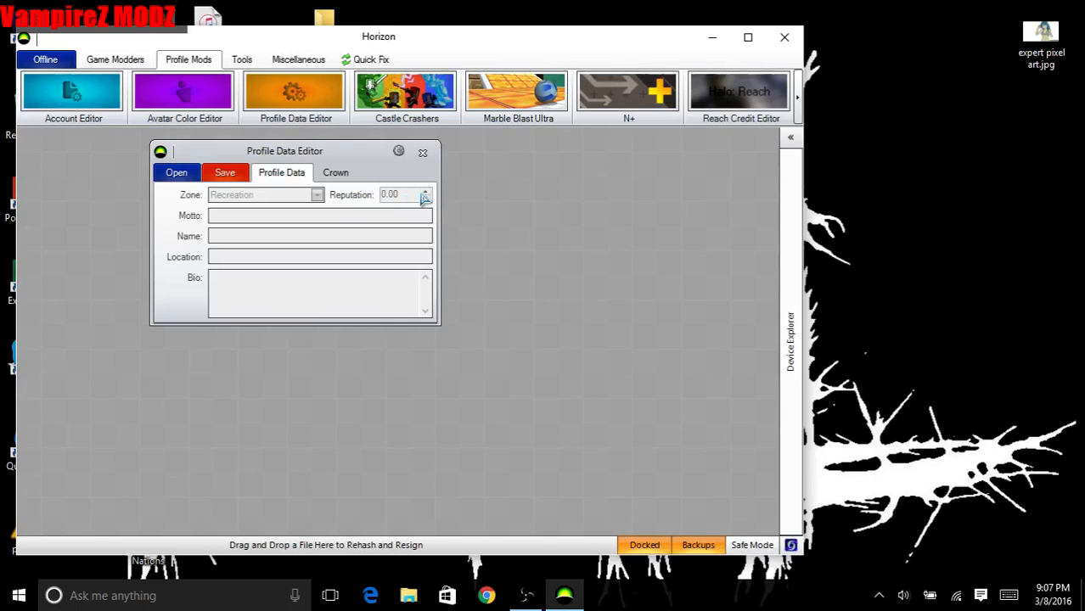
mouse_move(356, 206)
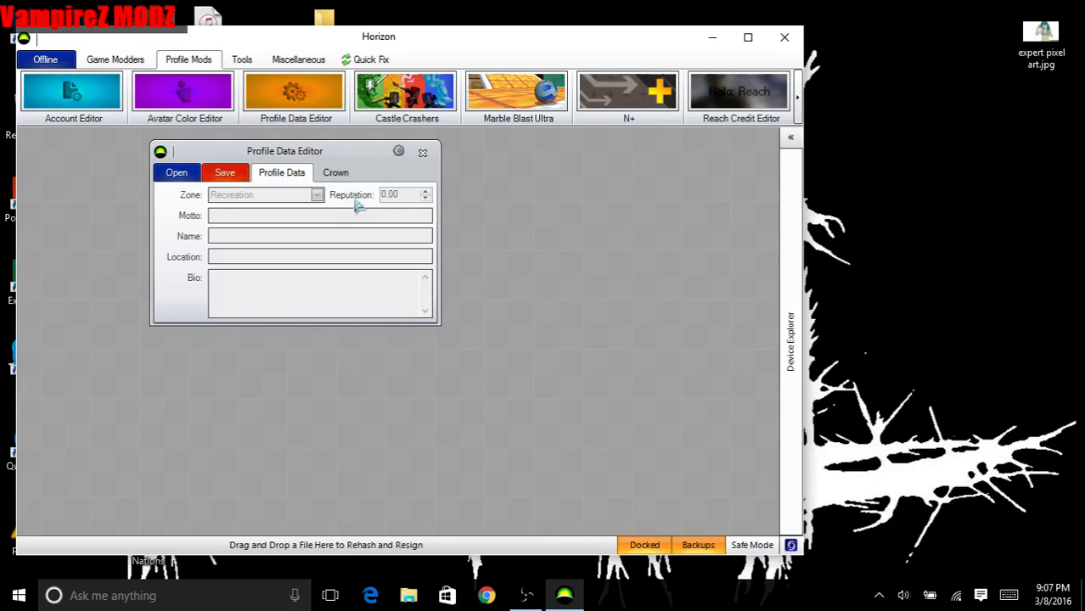
left_click(335, 172)
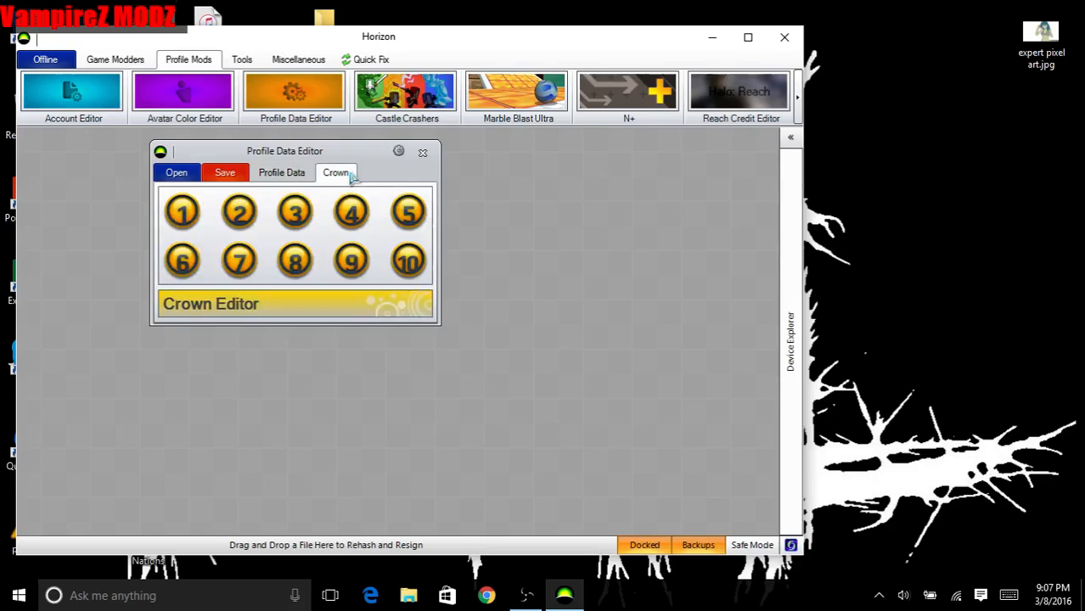
mouse_move(395, 221)
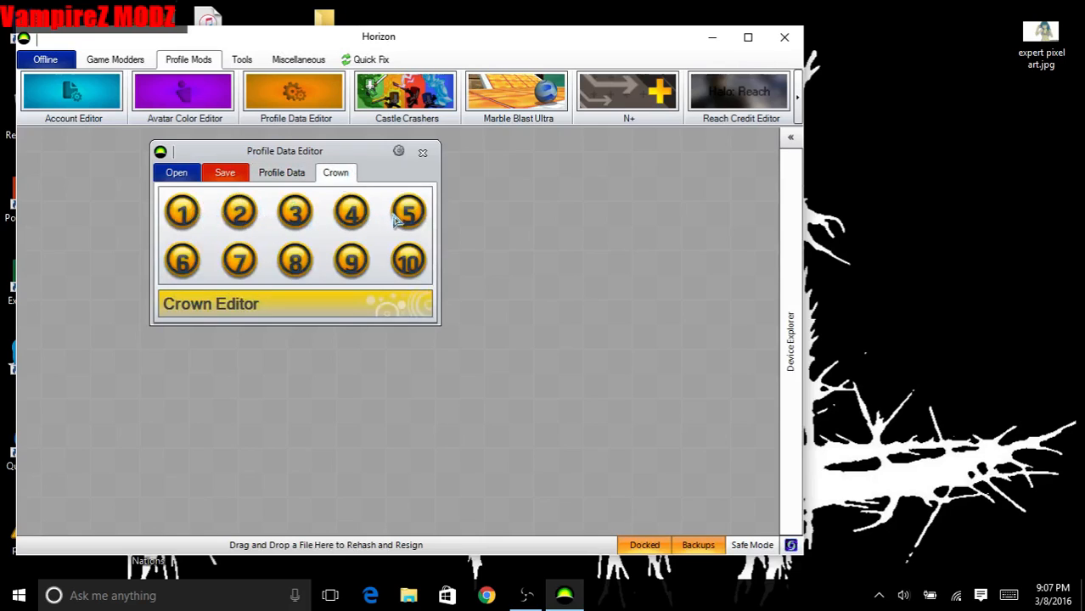
mouse_move(389, 268)
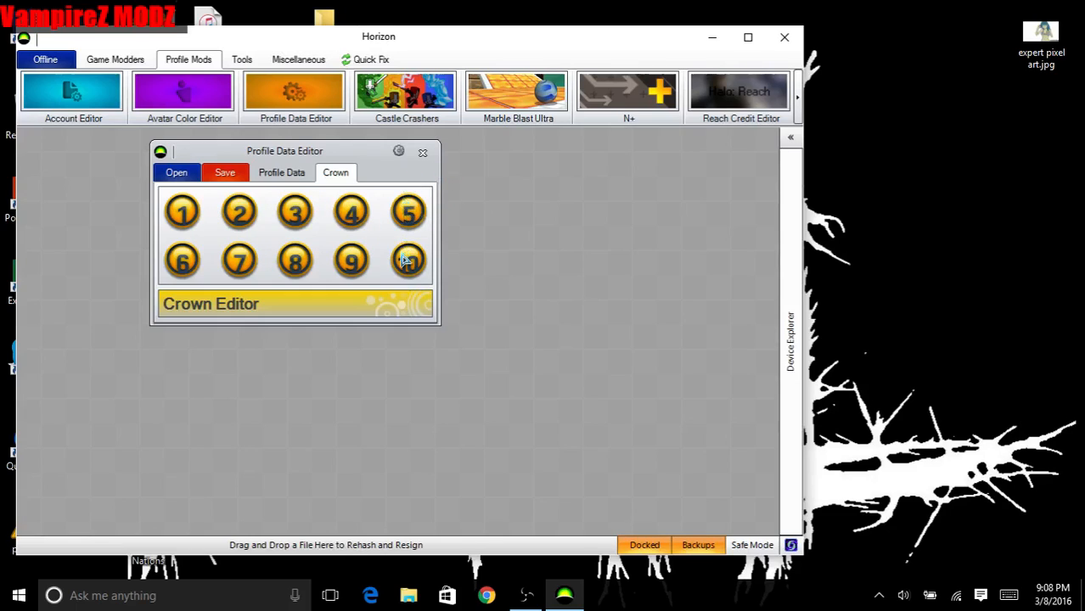
left_click(407, 261)
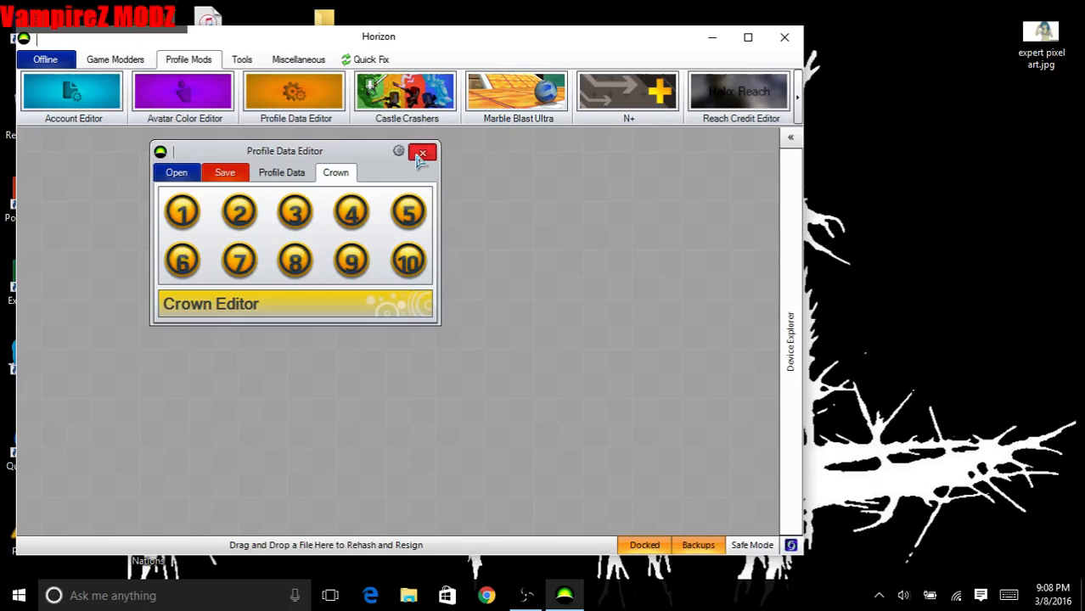
left_click(422, 153)
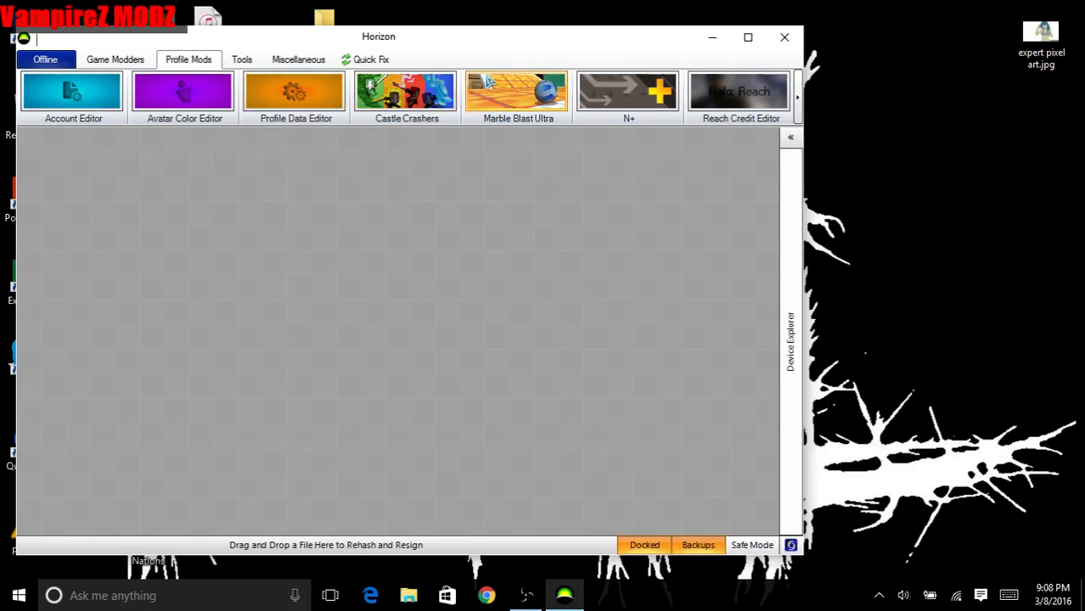
Step: On the Tools tab, collapse Device Explorer, close the gamer picture manager, and open Gamercard Viewer
left_click(242, 59)
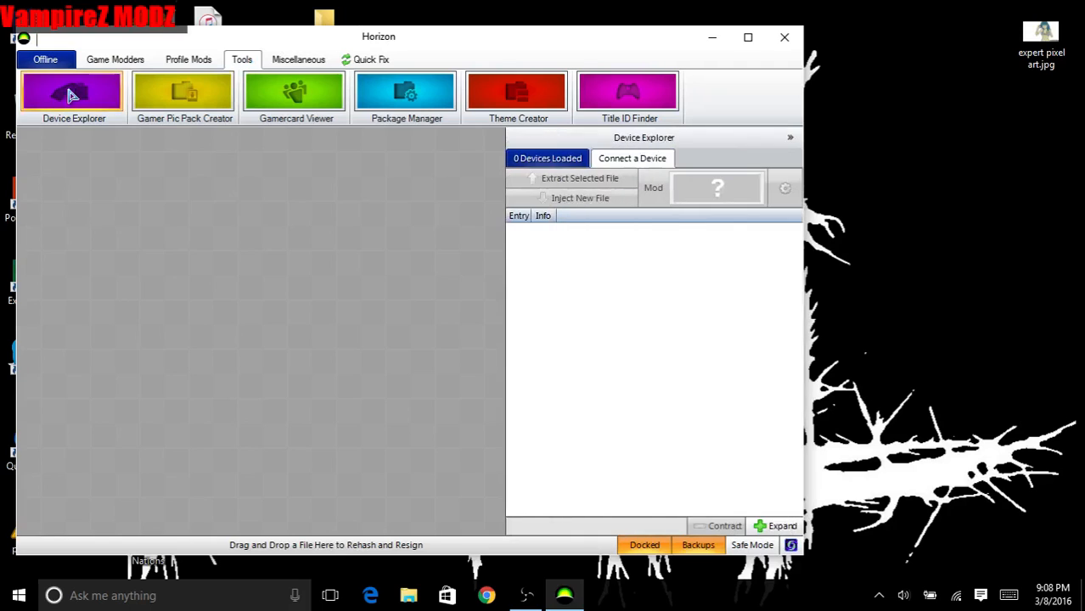
mouse_move(771, 157)
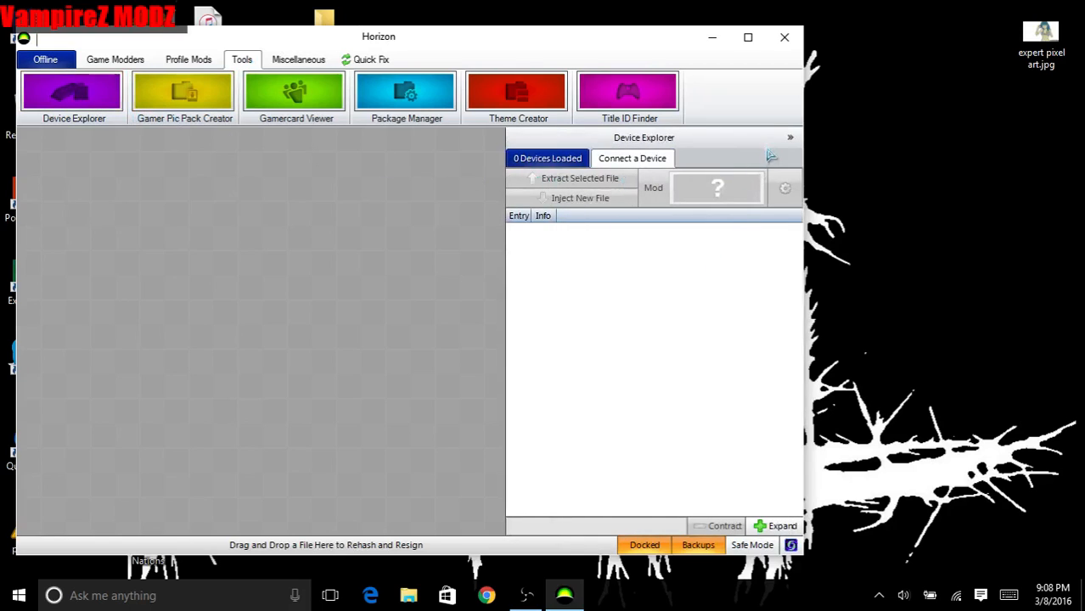
left_click(183, 93)
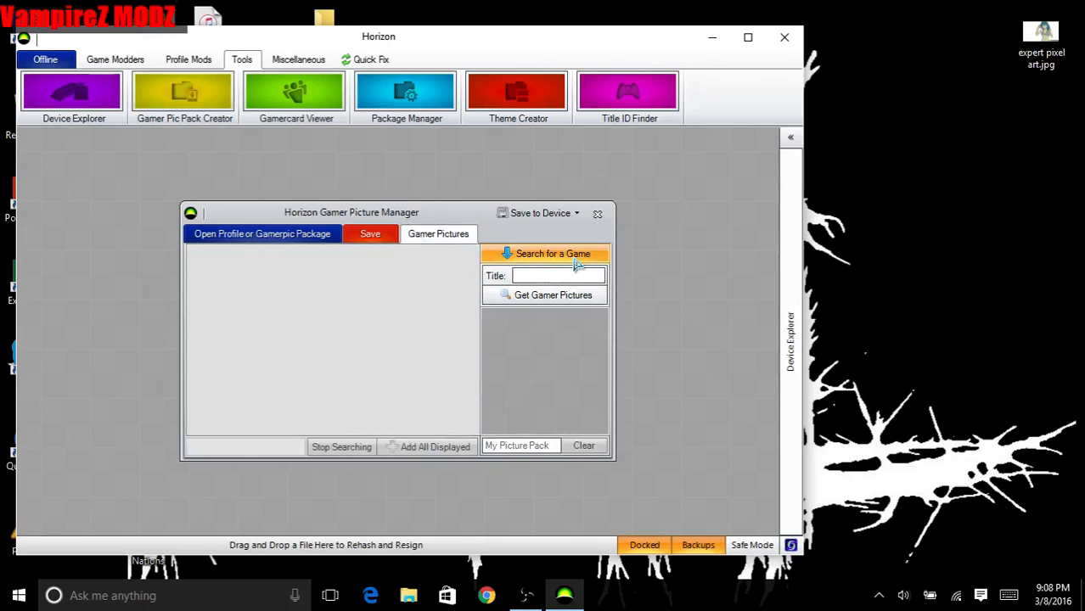
mouse_move(542, 369)
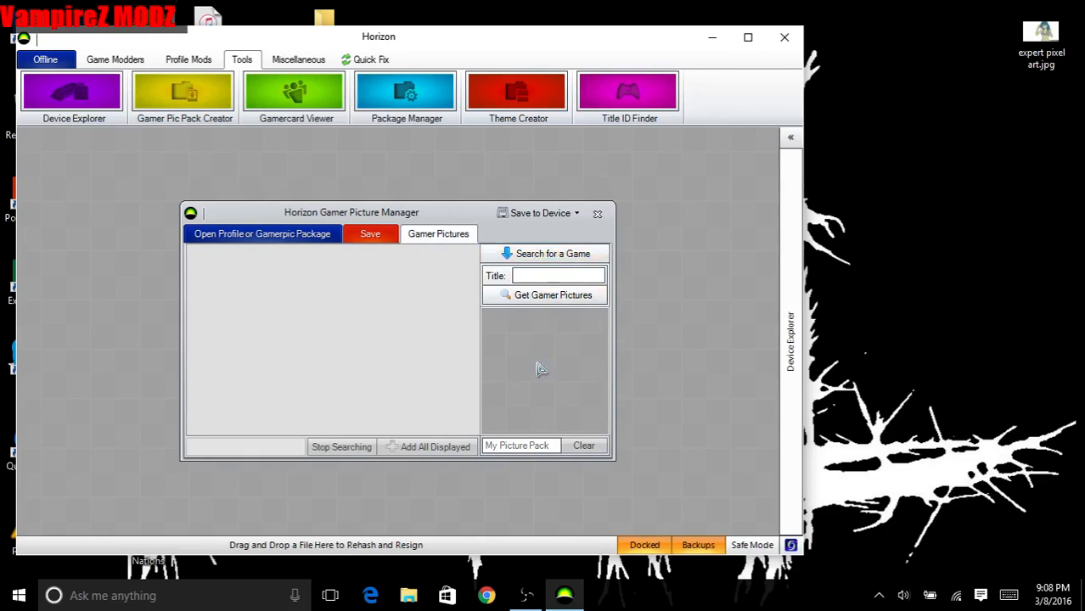
left_click(555, 275)
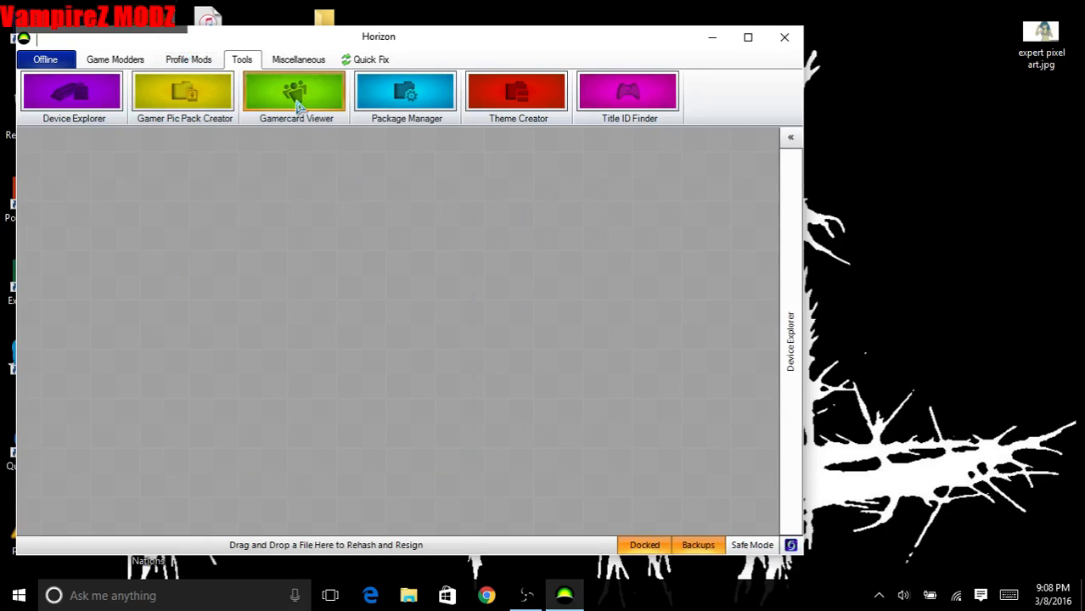
left_click(296, 93)
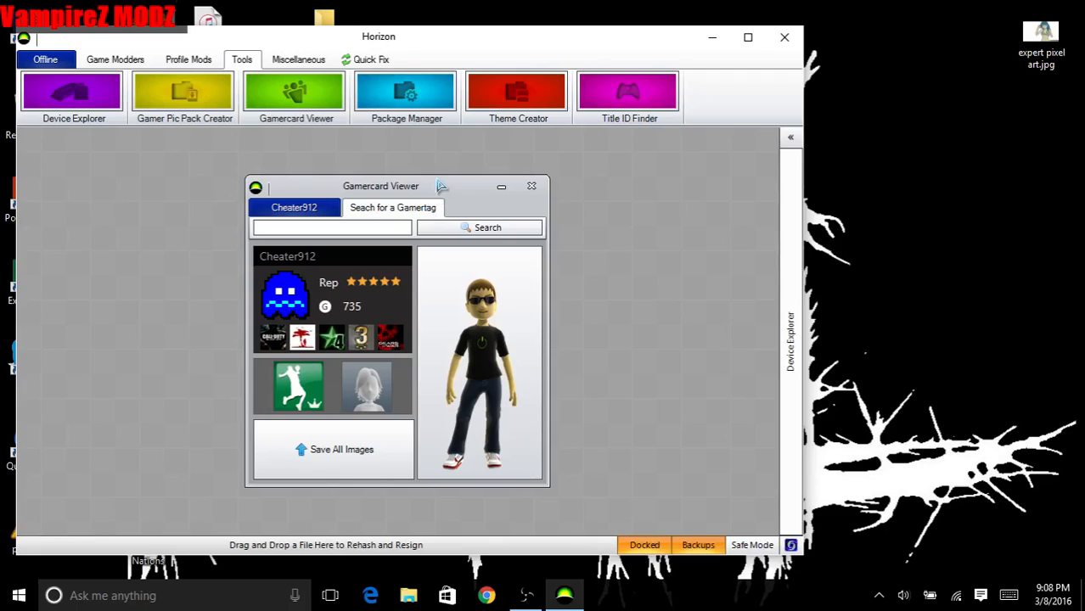
mouse_move(440, 181)
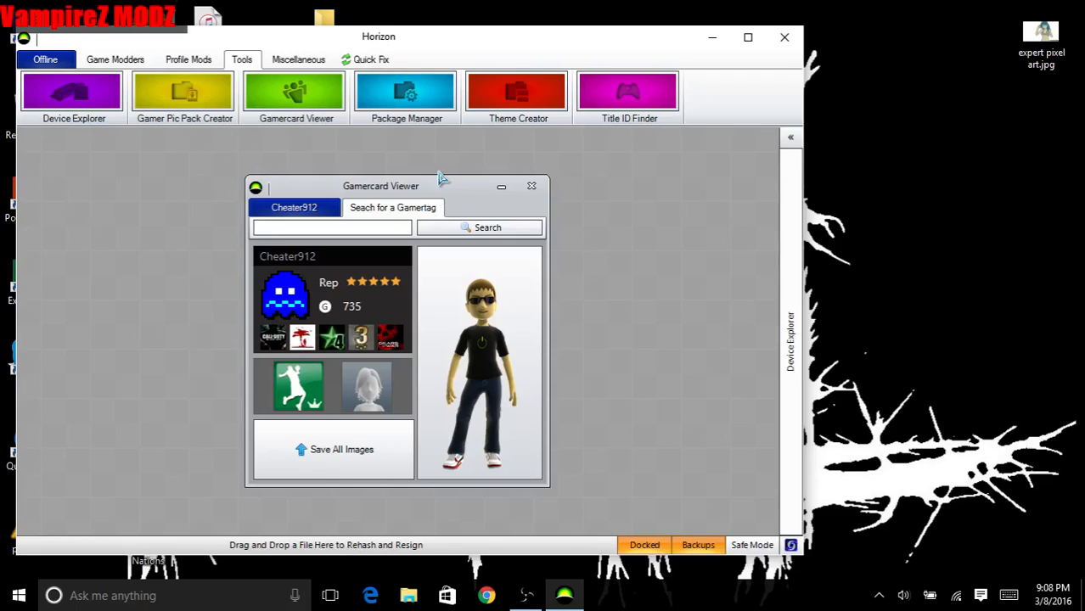
Step: Search the Gamercard Viewer for the gamertag 'xva69' and display its card
type("xvampirex")
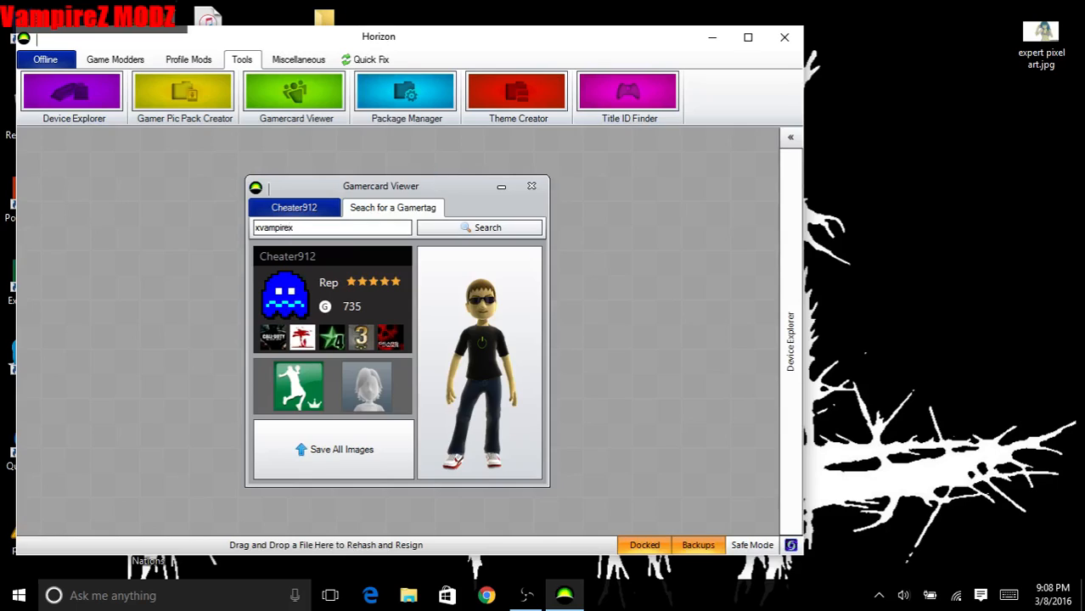
type("69")
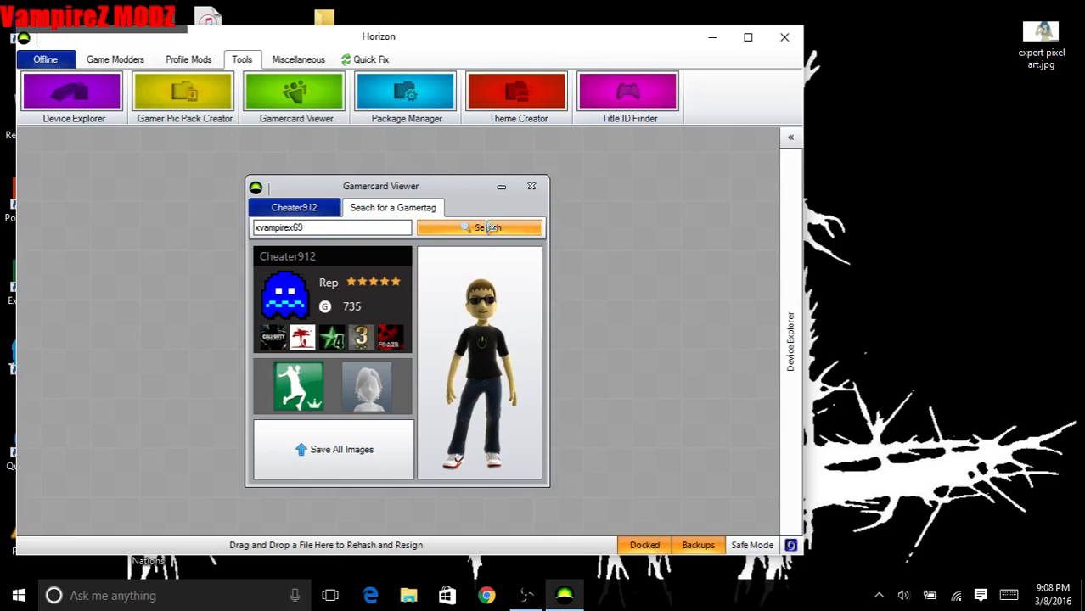
left_click(479, 226)
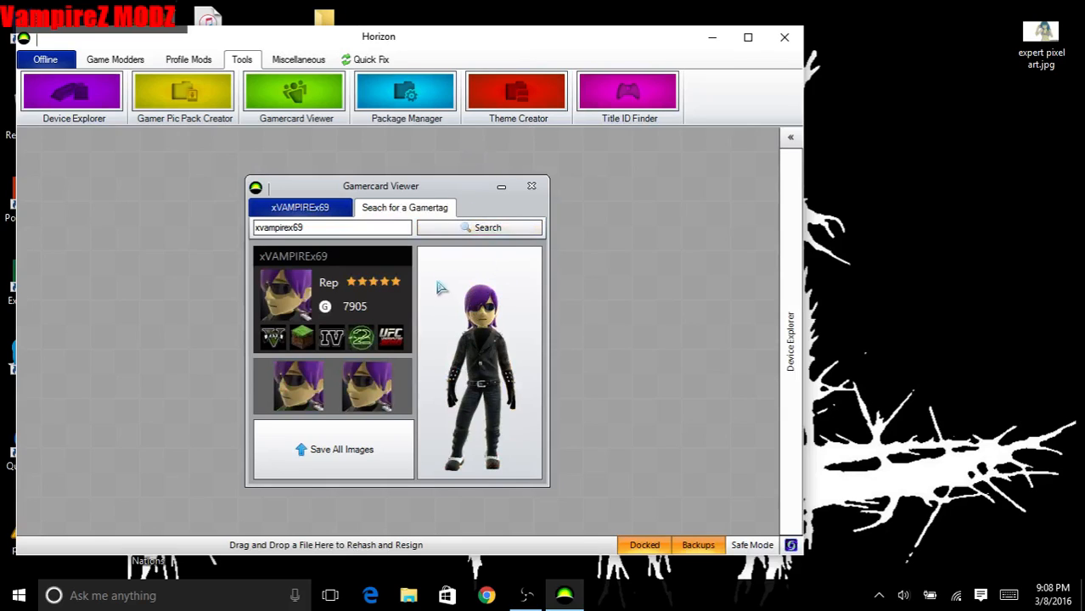
mouse_move(471, 316)
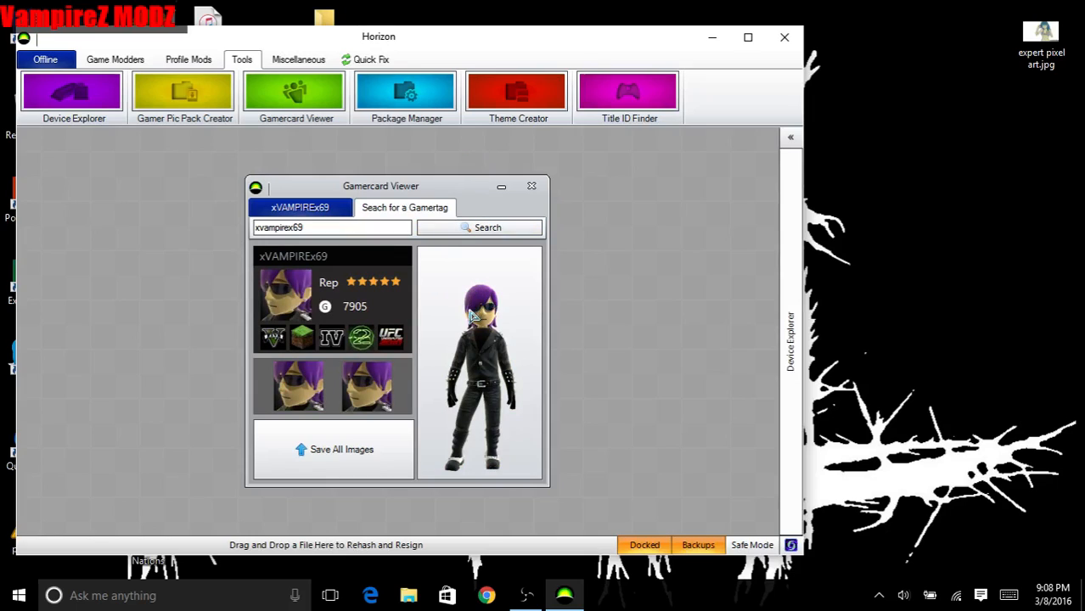
mouse_move(488, 211)
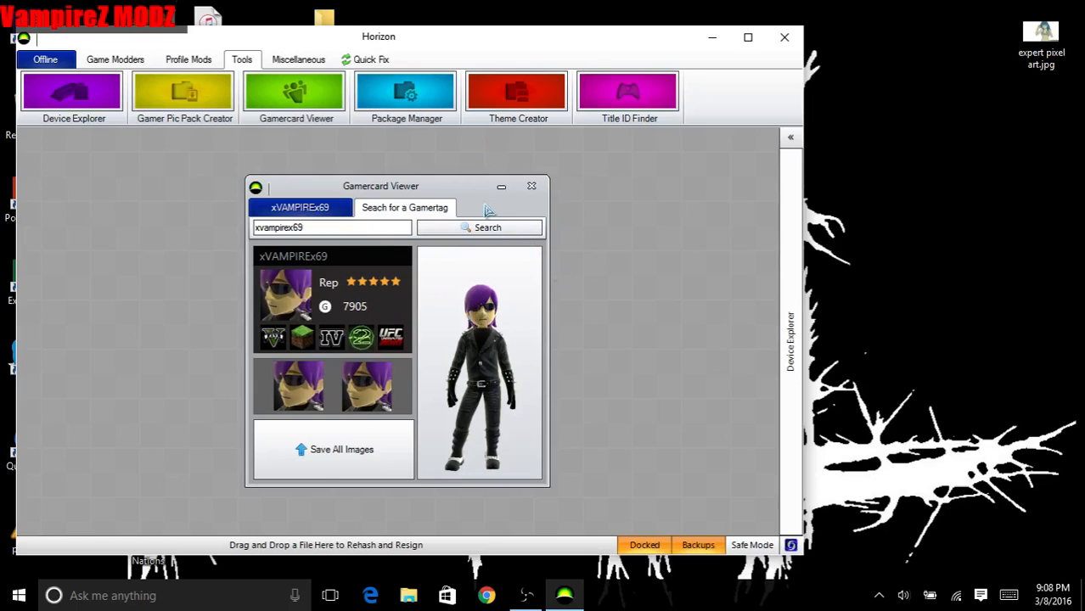
mouse_move(419, 333)
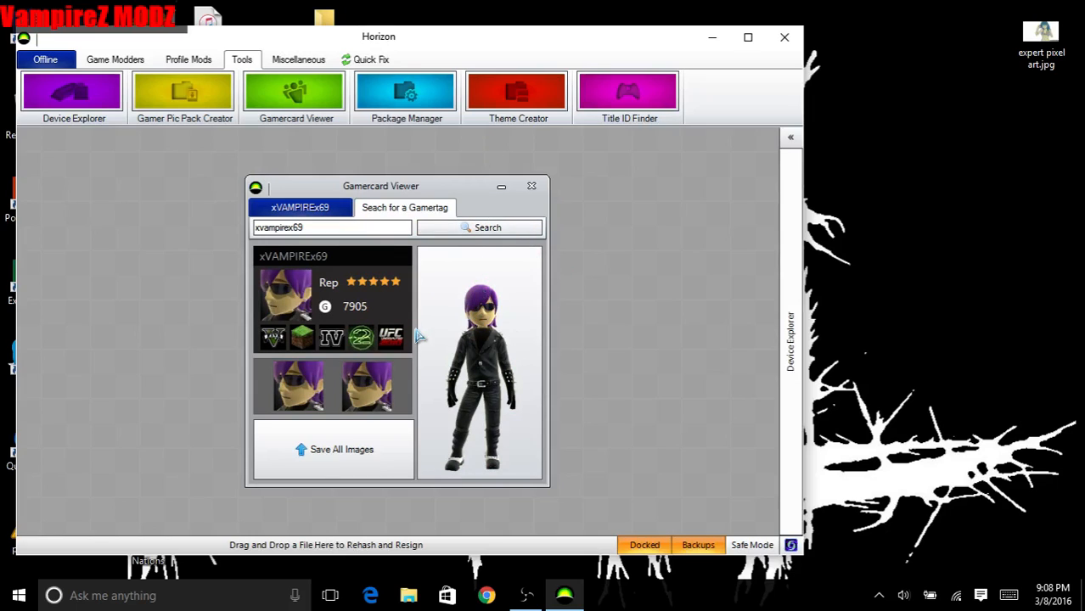
Step: Close the Gamercard Viewer and Avatar Color Editor, leaving the Tools workspace empty
left_click(531, 186)
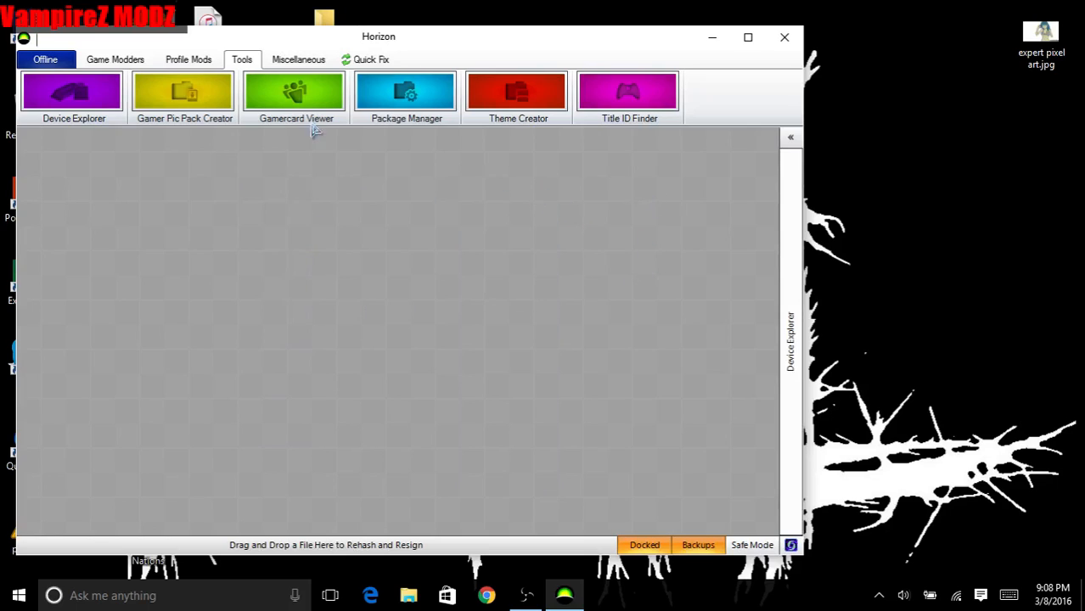
mouse_move(406, 92)
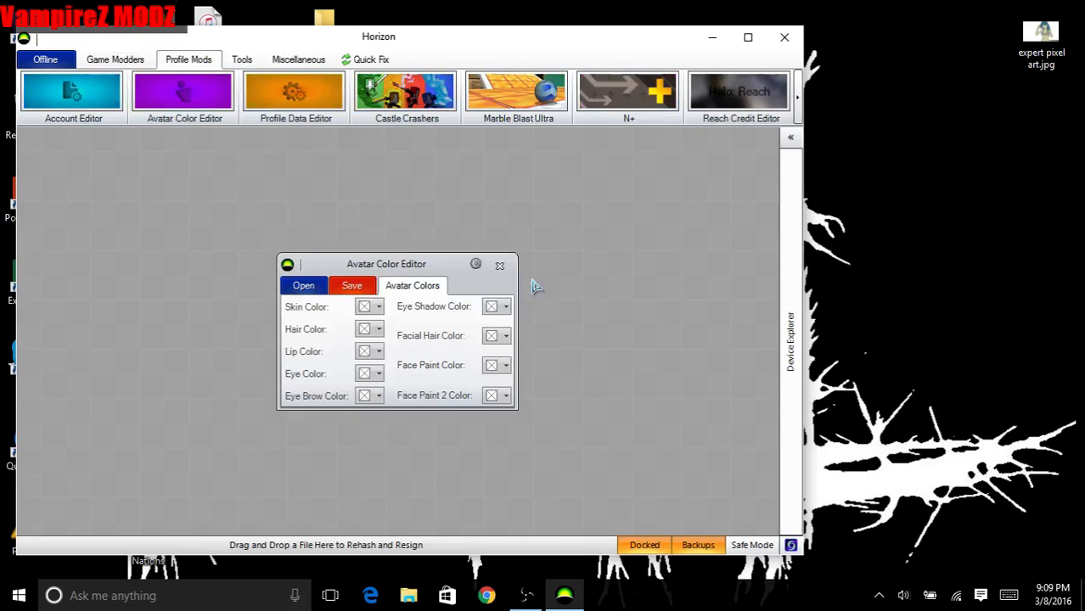
left_click(240, 59)
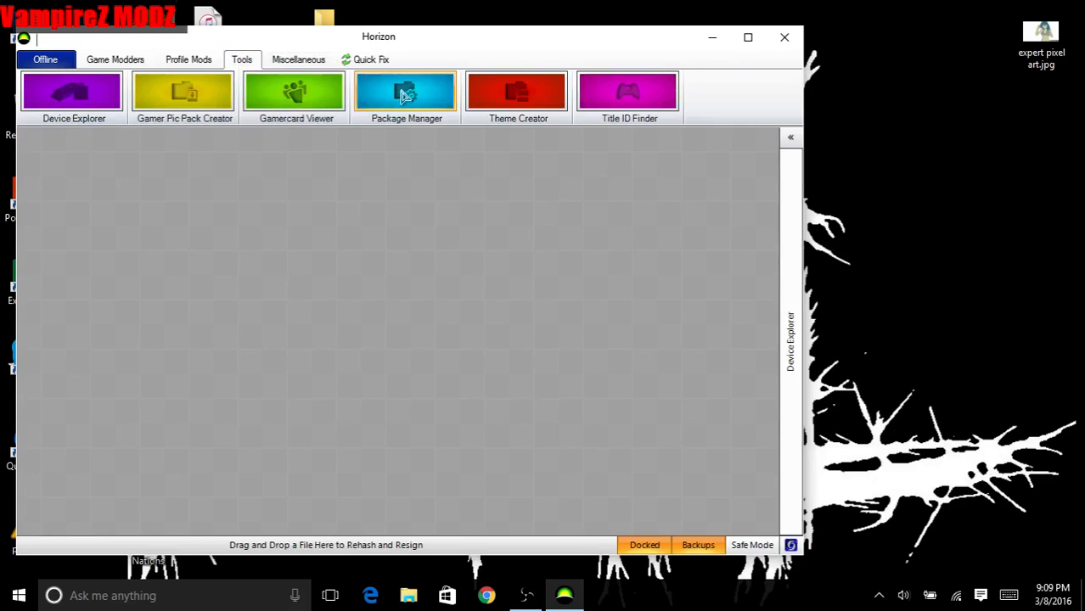
mouse_move(297, 91)
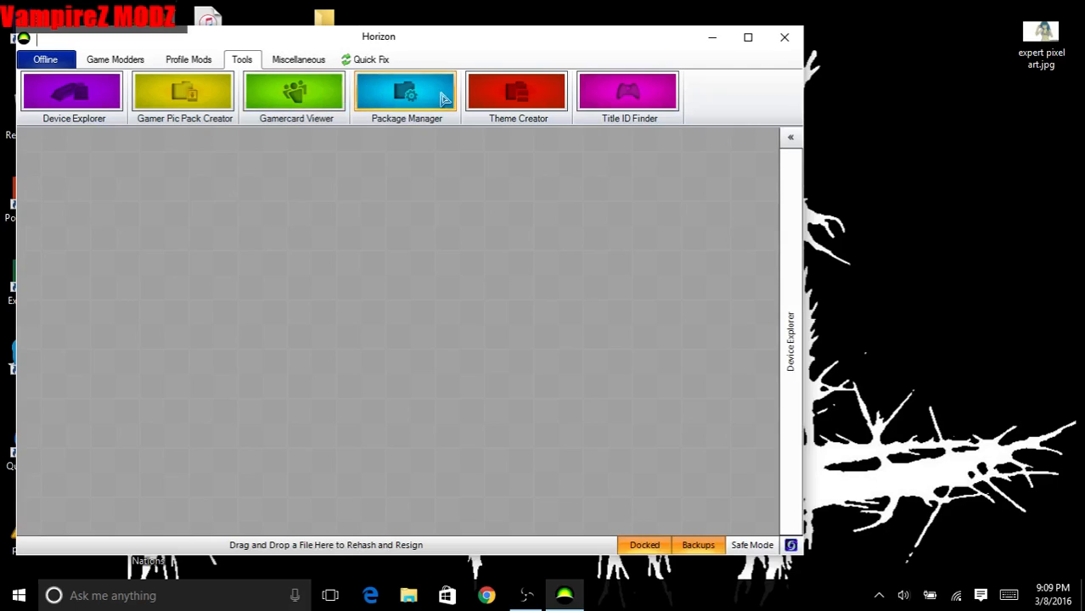
mouse_move(426, 108)
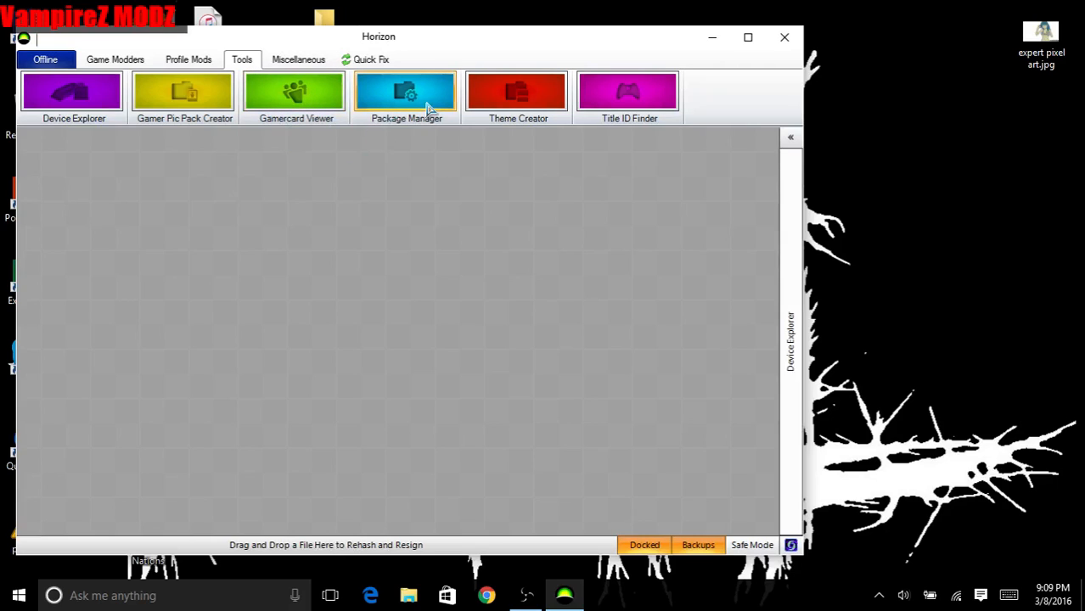
mouse_move(421, 102)
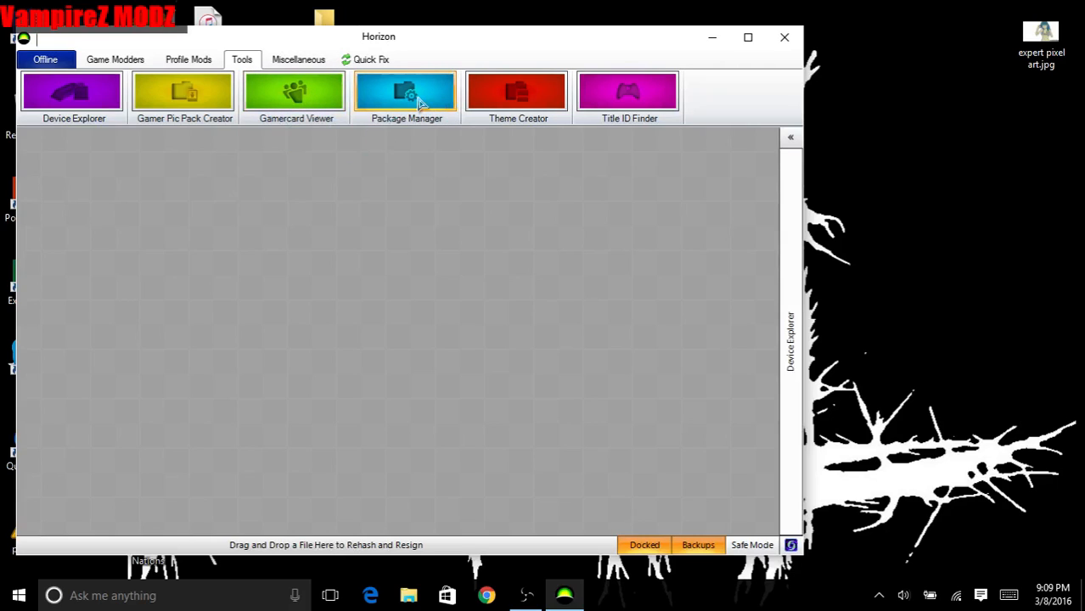
left_click(406, 92)
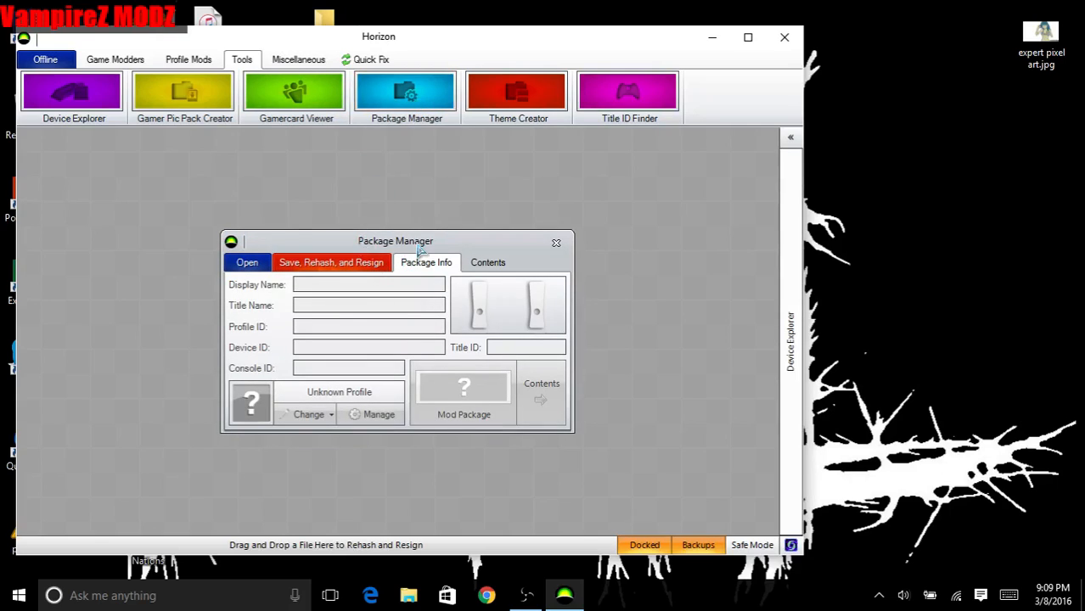
mouse_move(280, 287)
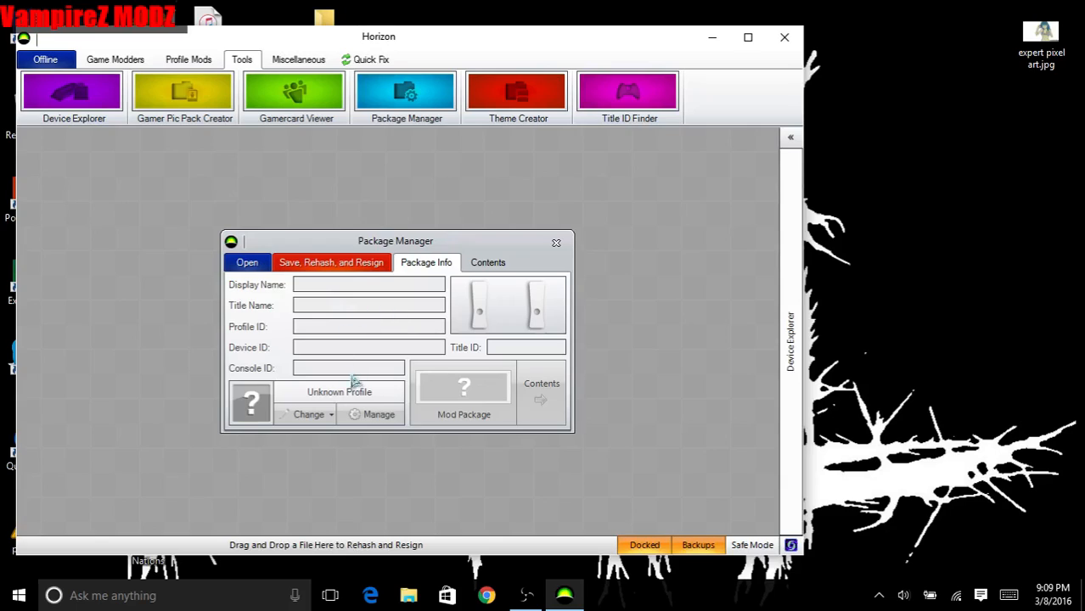
mouse_move(464, 306)
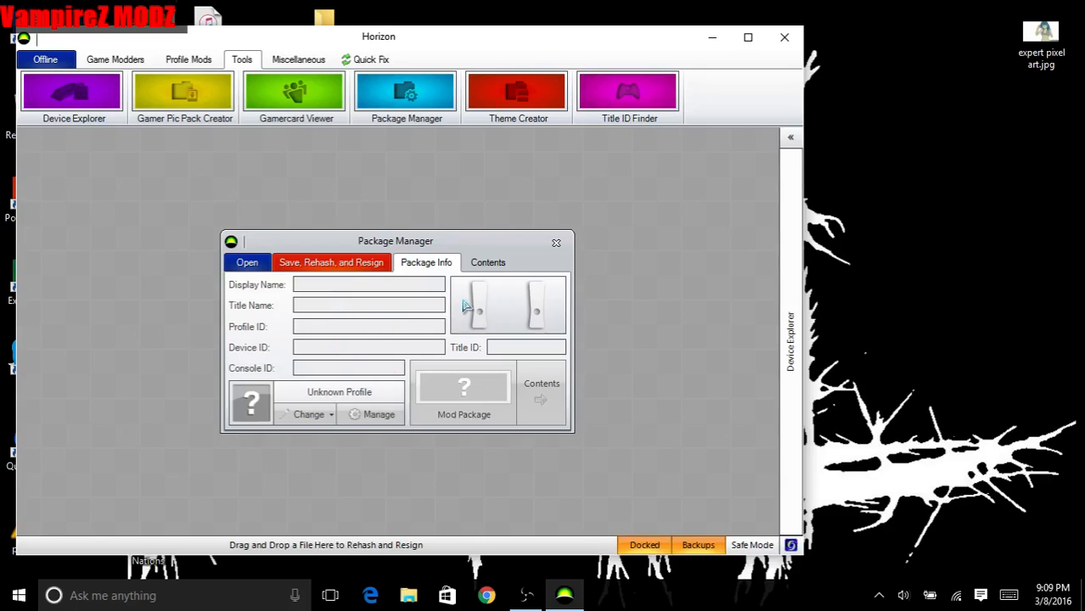
mouse_move(461, 301)
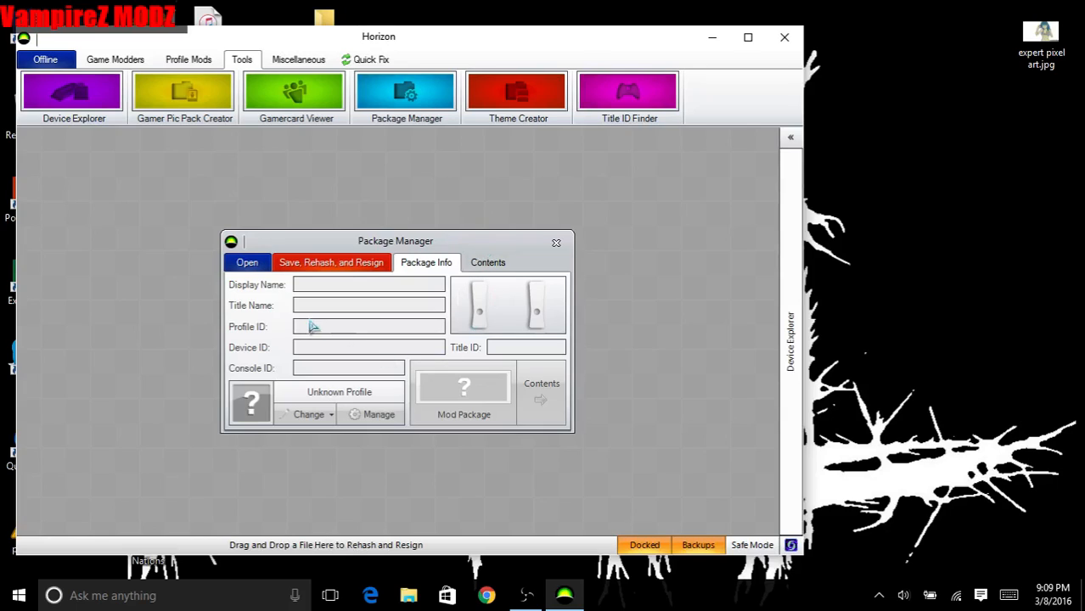
mouse_move(315, 386)
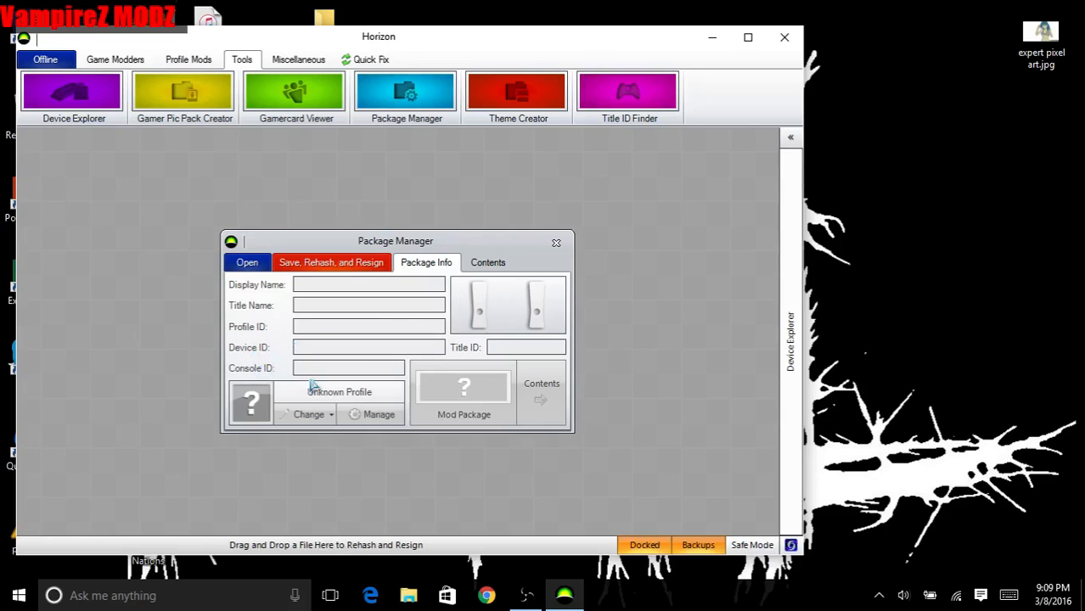
left_click(487, 262)
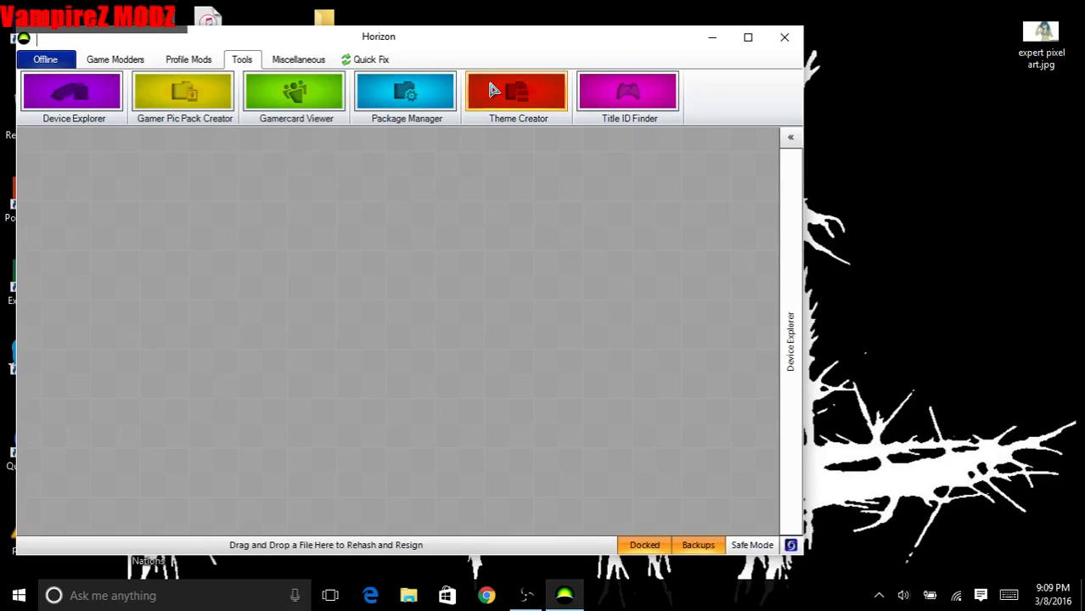
left_click(518, 91)
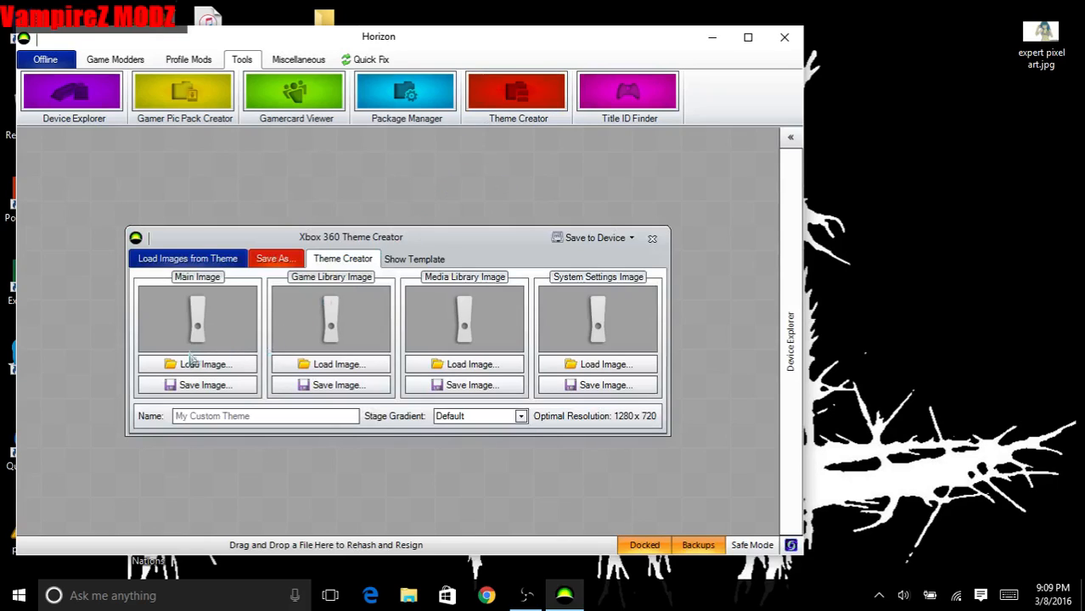
mouse_move(310, 344)
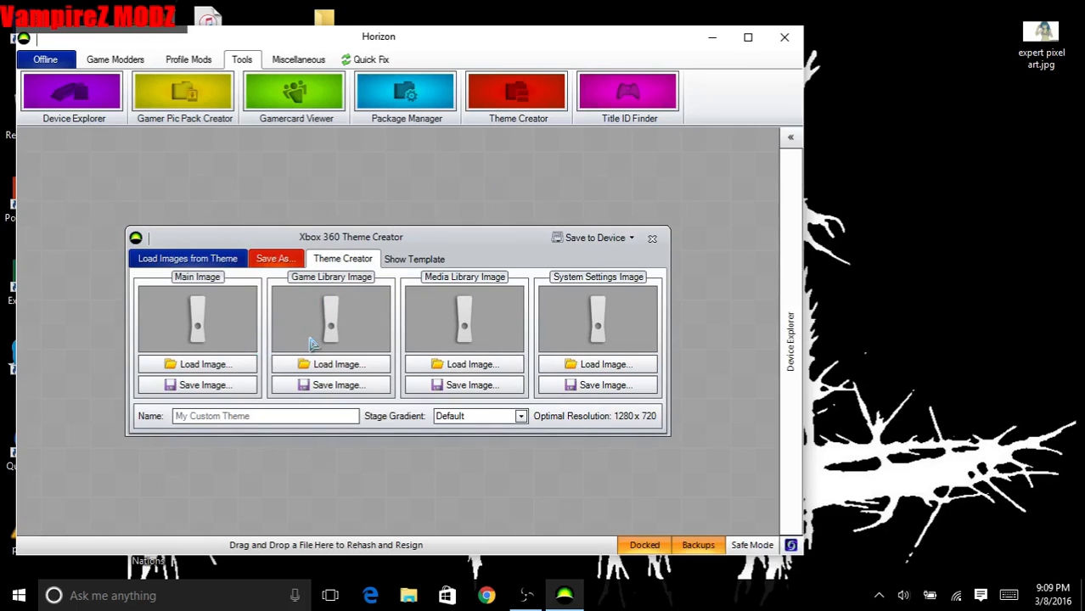
mouse_move(238, 410)
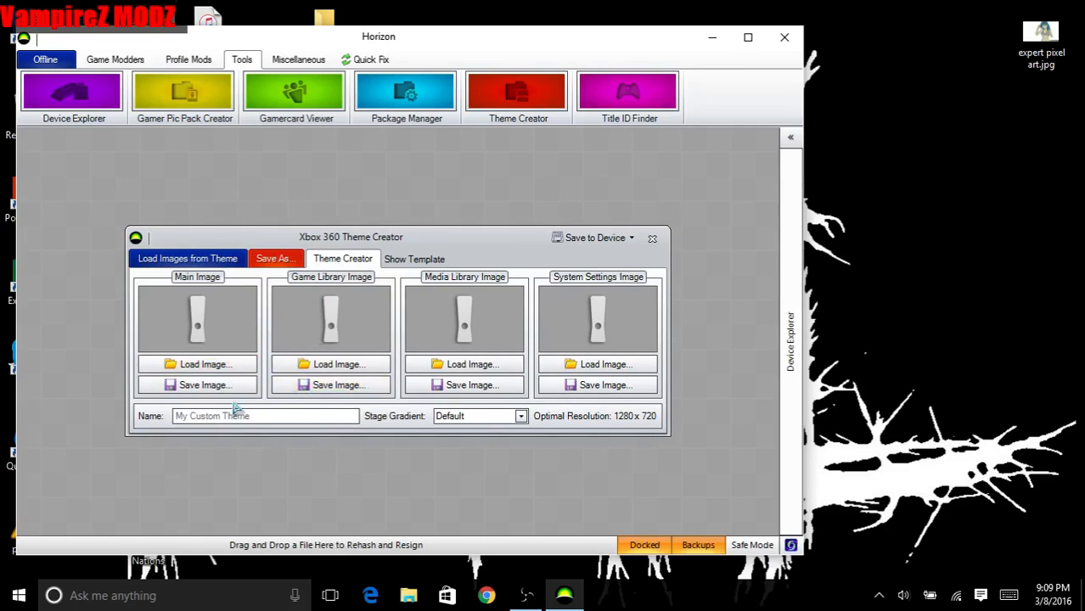
mouse_move(496, 423)
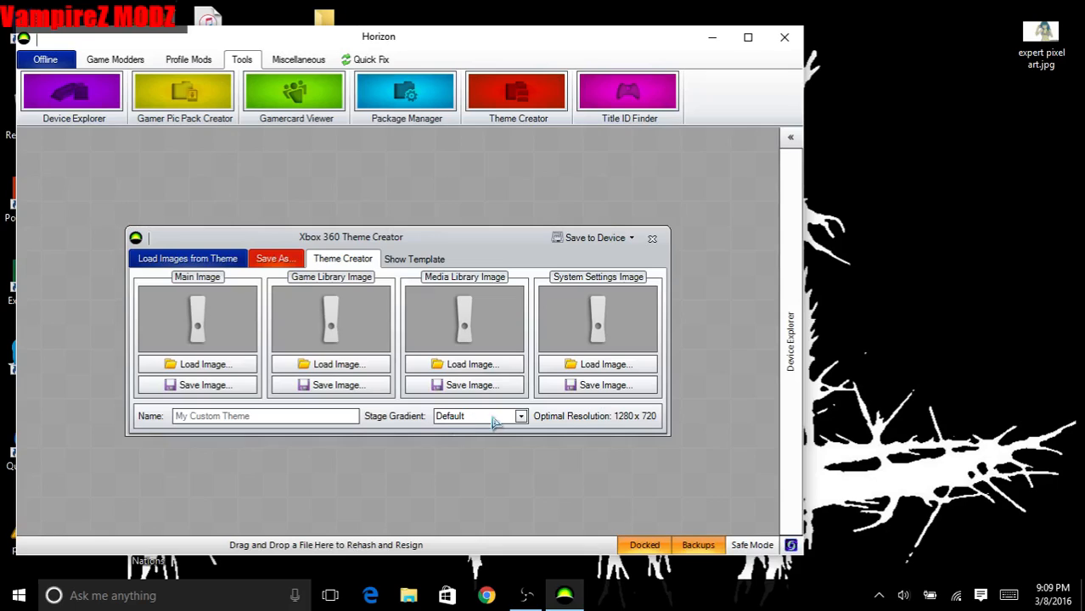
left_click(520, 415)
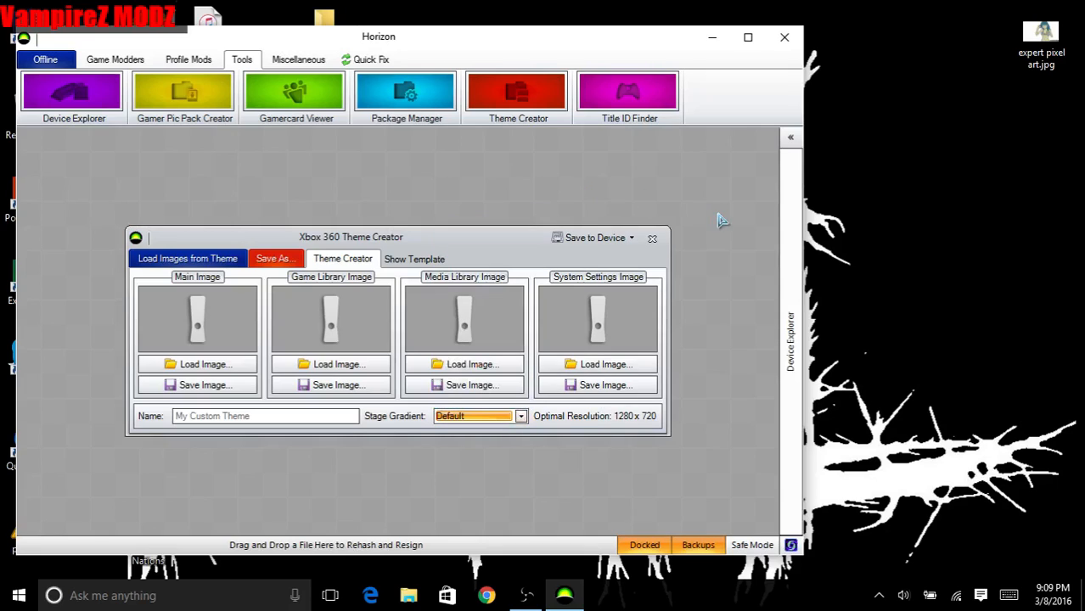
left_click(652, 238)
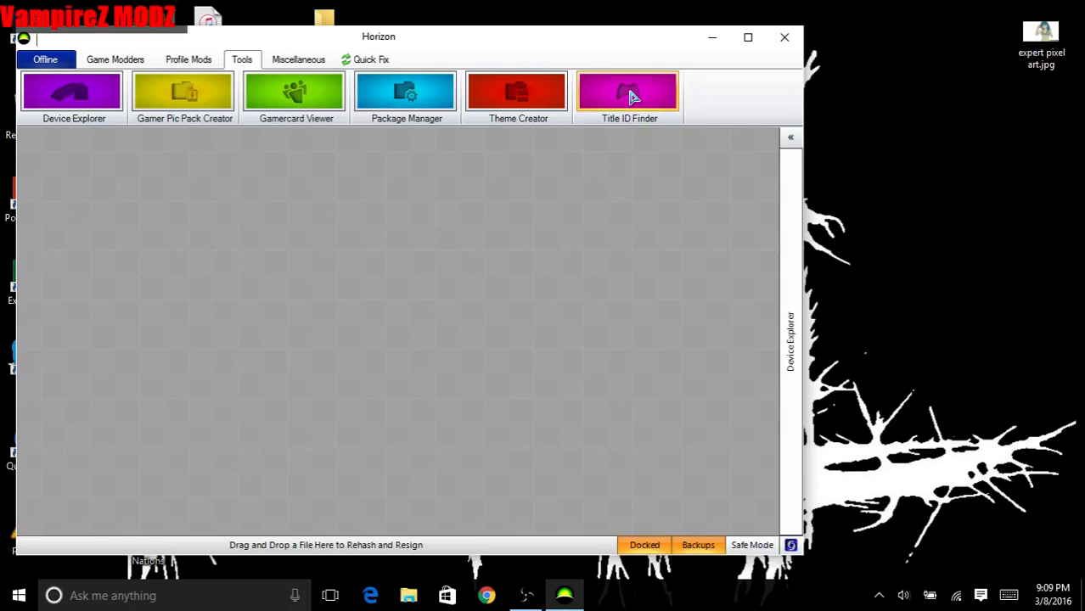
mouse_move(306, 60)
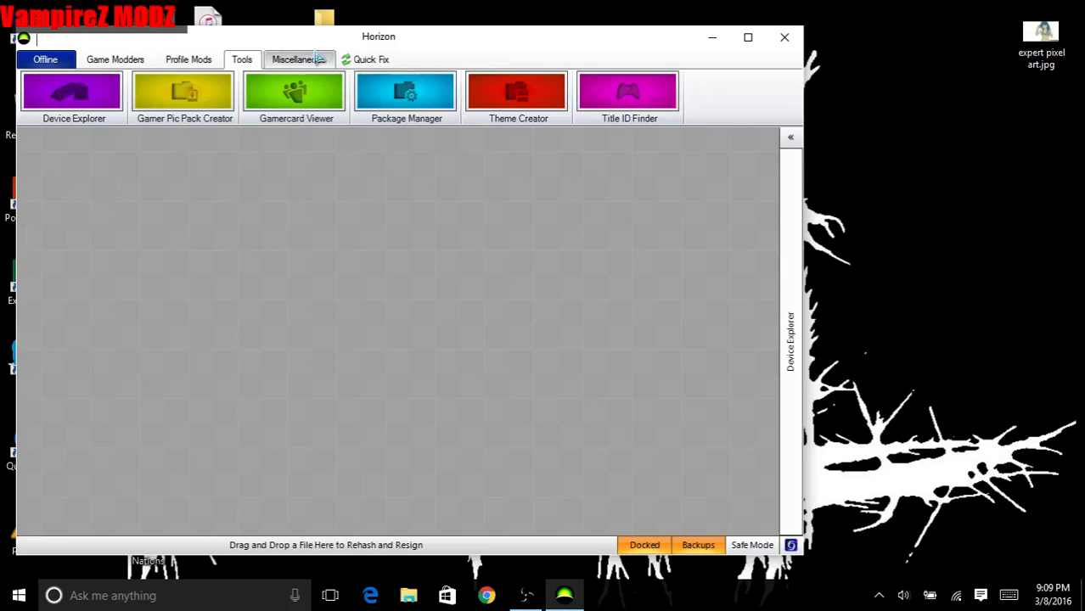
Step: View the Miscellaneous tab's About and WeMod.com extras, then exit Horizon
left_click(298, 59)
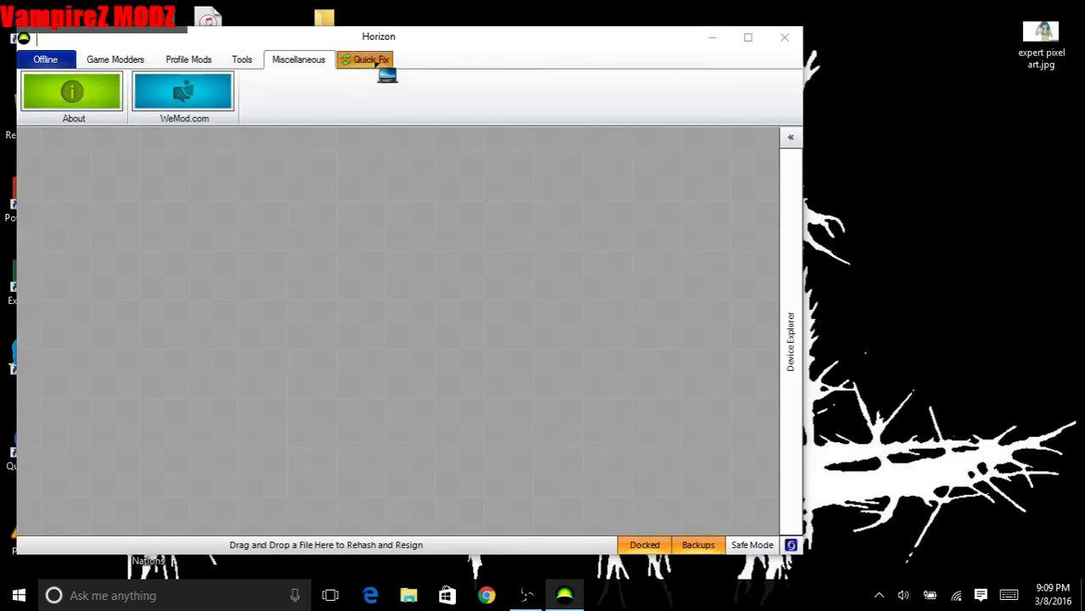
mouse_move(488, 60)
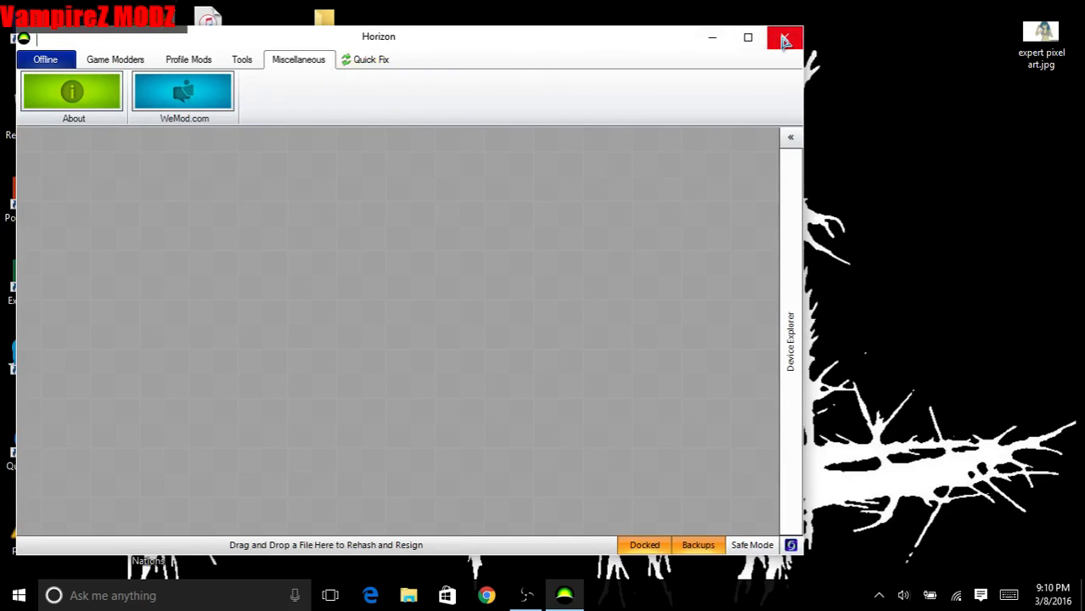
left_click(784, 36)
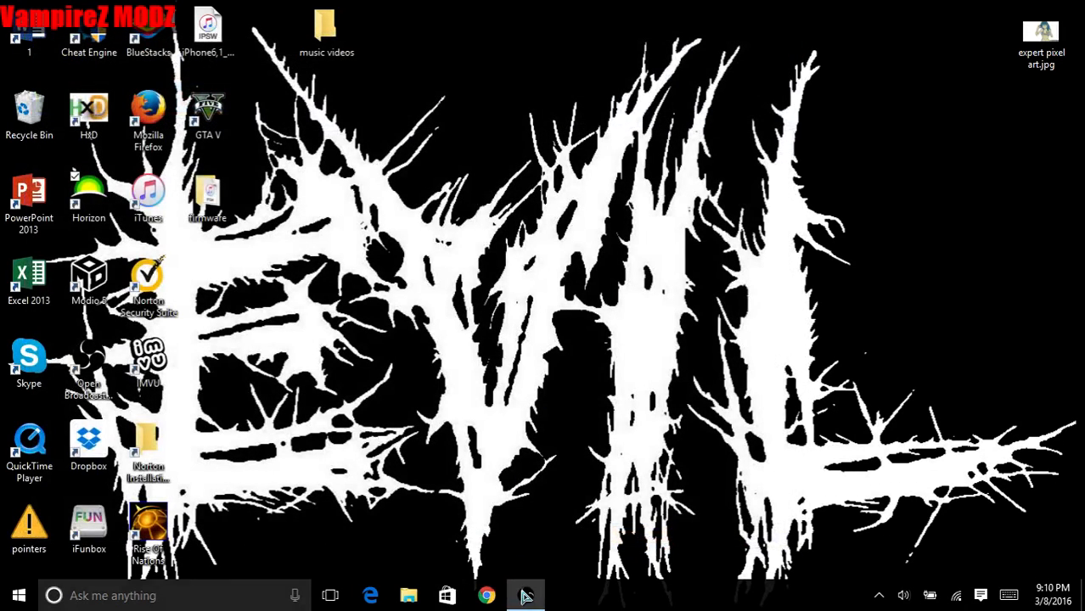